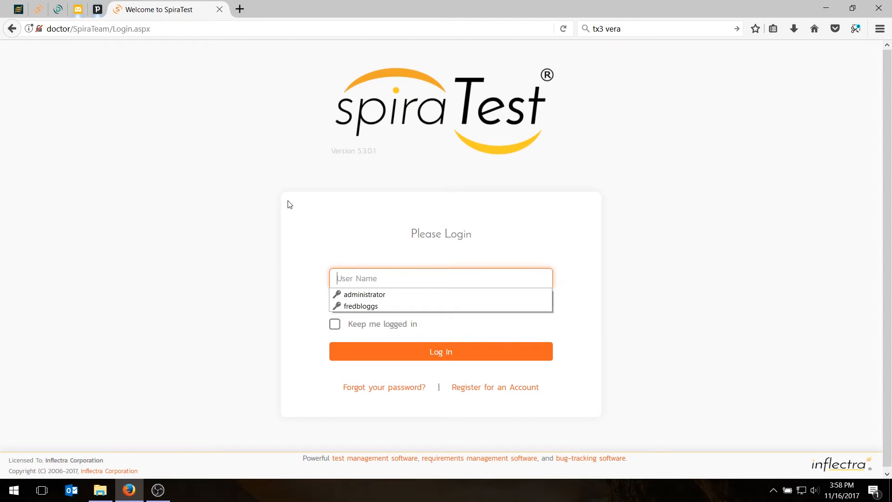
mouse_move(289, 219)
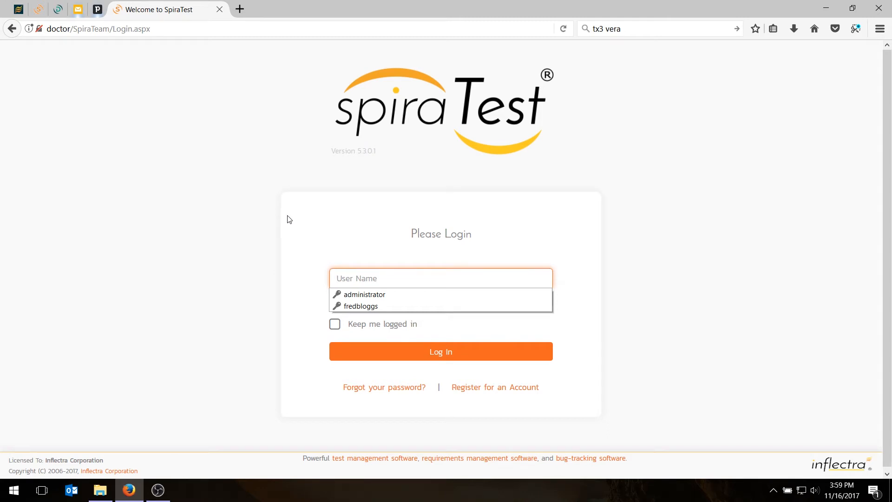
mouse_move(363, 294)
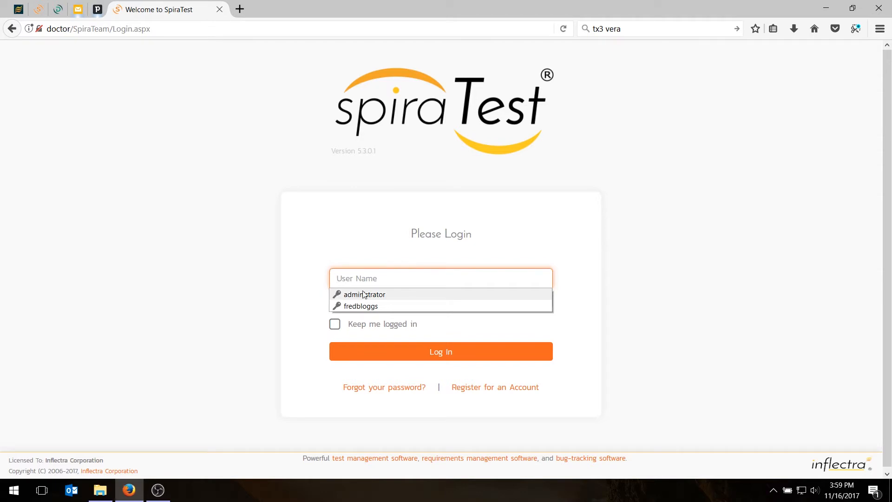
Step: Fill in the saved administrator credentials on the login page
left_click(440, 351)
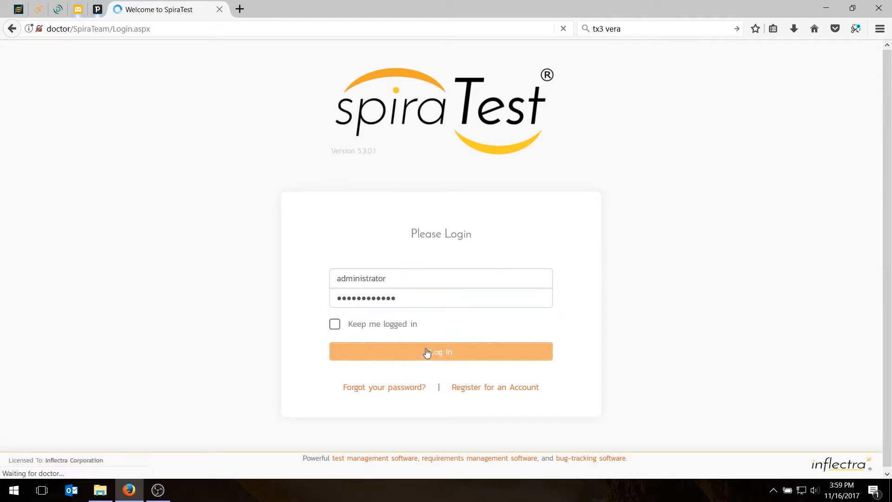
Step: Sign in and review the Sample Application Two testing dashboard, all tests not run
left_click(440, 351)
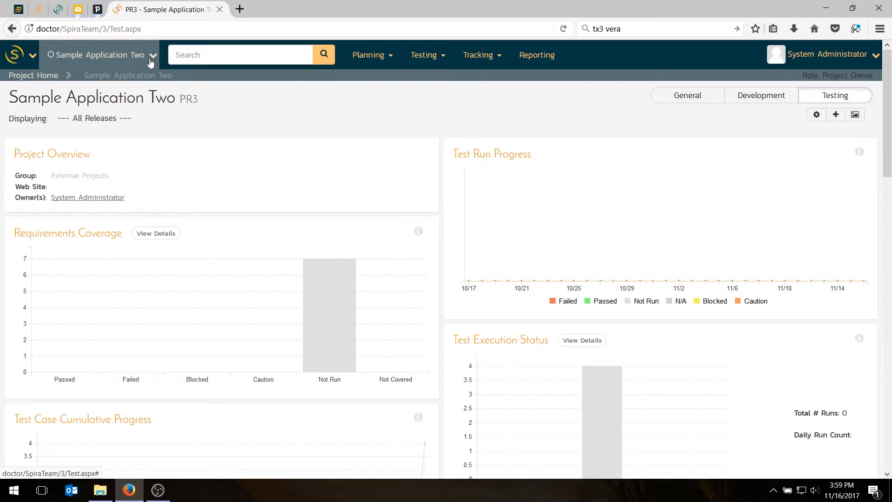
mouse_move(333, 255)
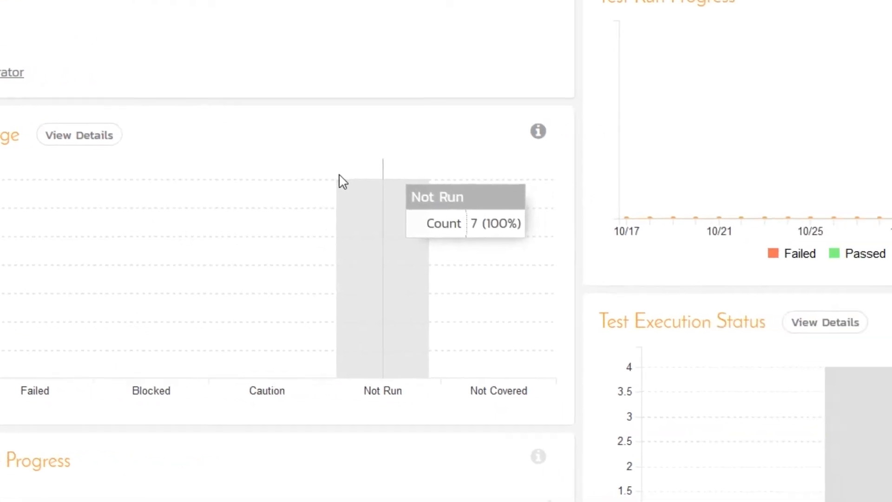
scroll("down", 3)
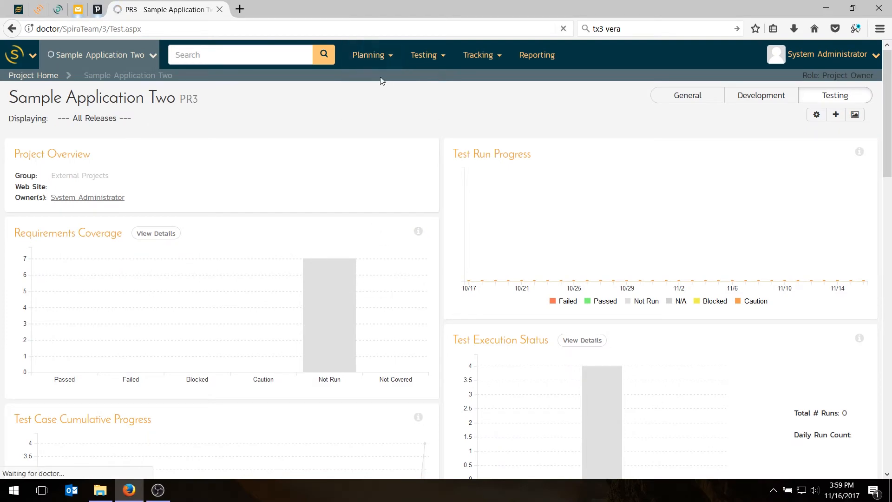
Step: Review the requirements list, then show the four test cases in the Functional Tests folder
left_click(368, 54)
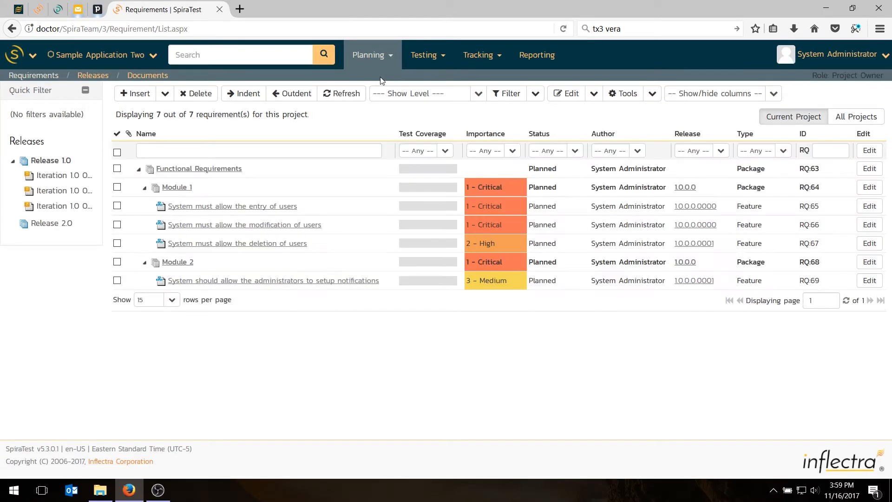
mouse_move(434, 205)
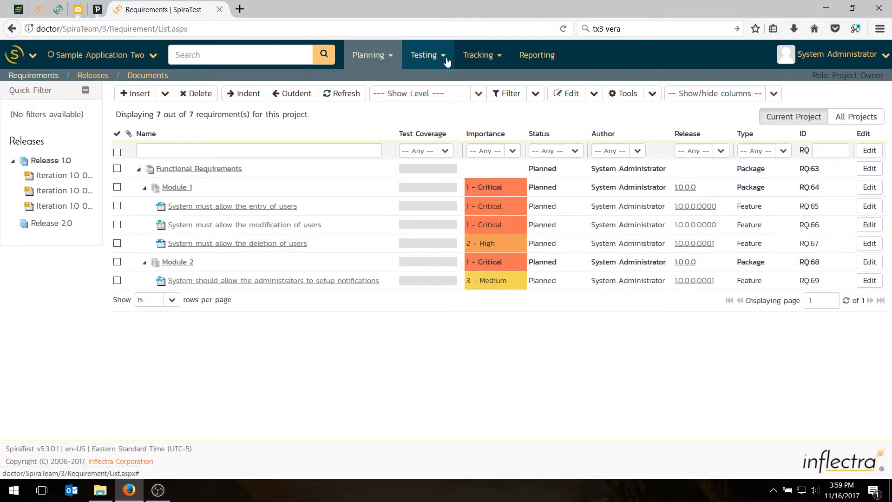
left_click(424, 55)
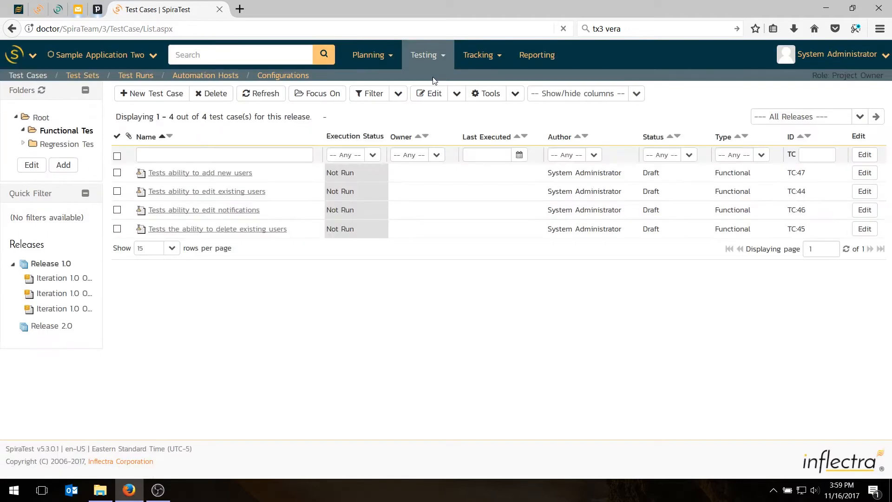
left_click(66, 130)
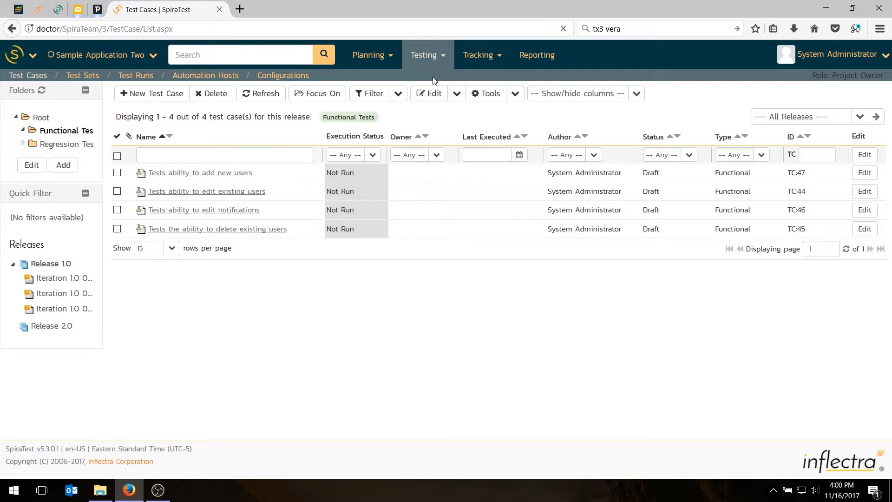
mouse_move(417, 247)
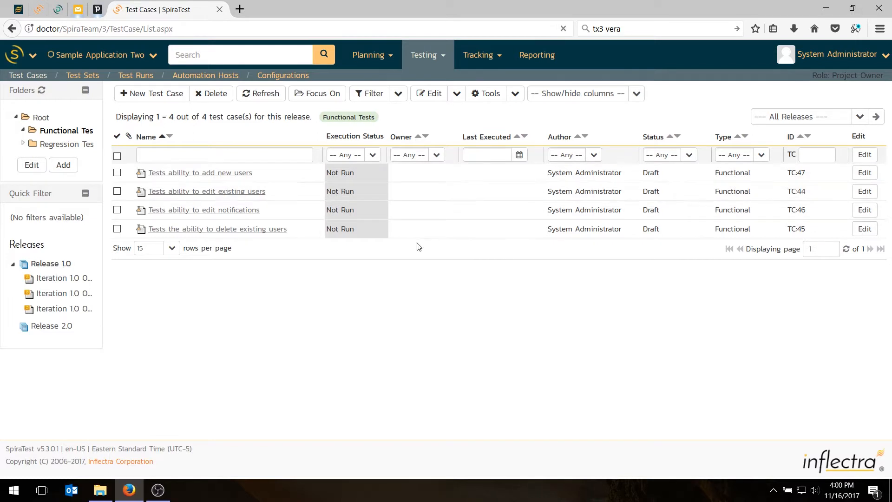
mouse_move(417, 198)
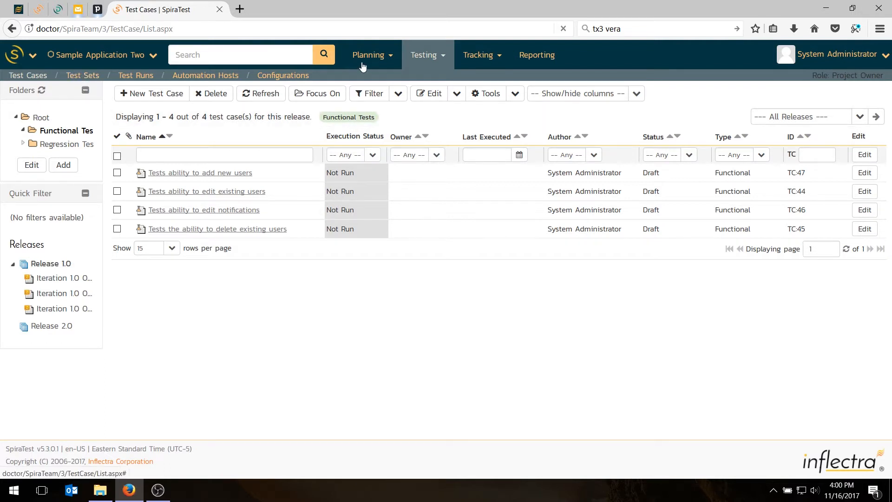
Step: Add a test set folder named 'Test Cycle 1' in Test Sets and open it
left_click(83, 75)
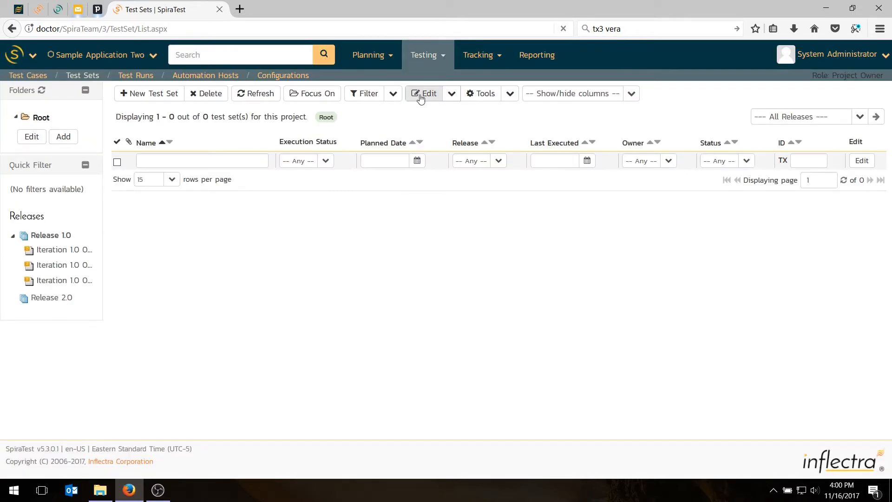
left_click(64, 137)
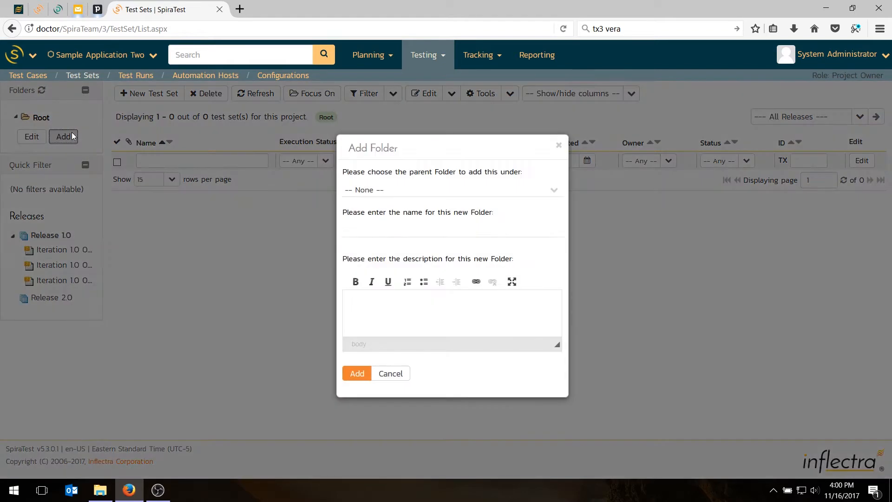
type("T")
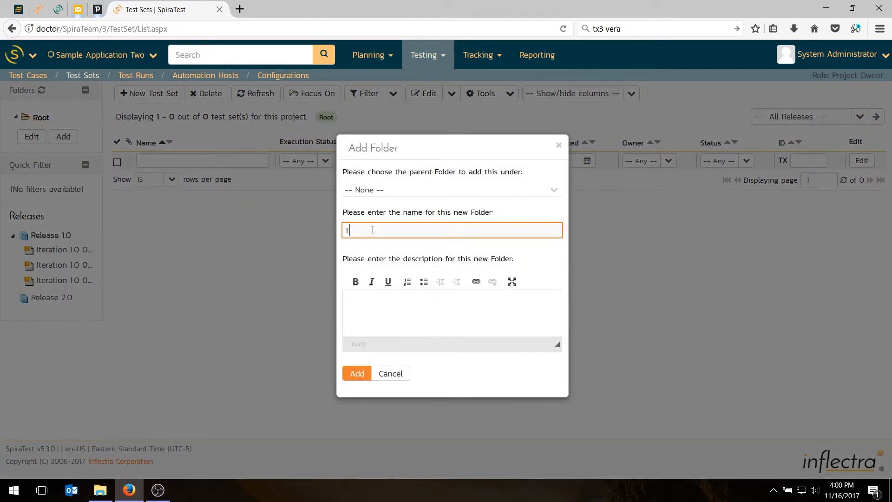
type("est Cycle 1")
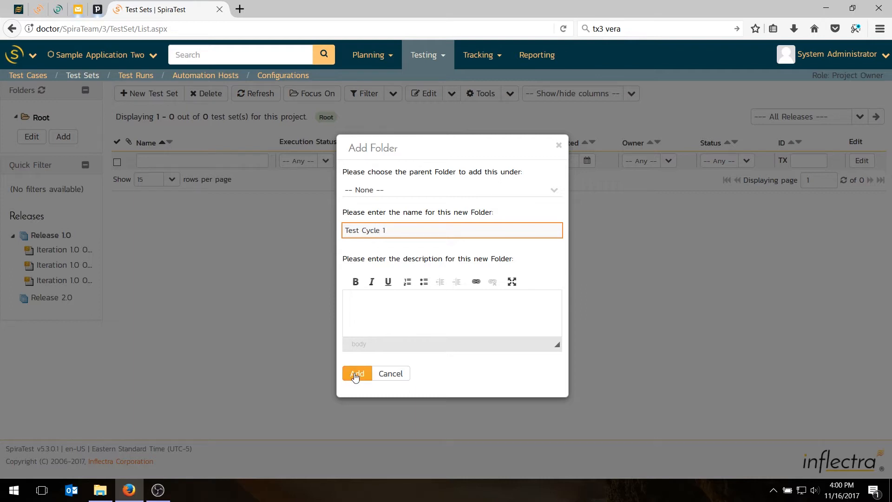
left_click(356, 374)
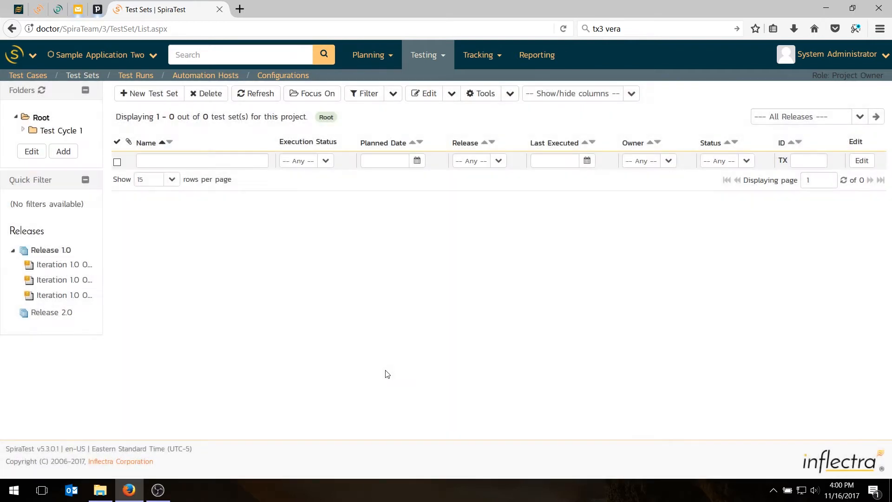
left_click(61, 130)
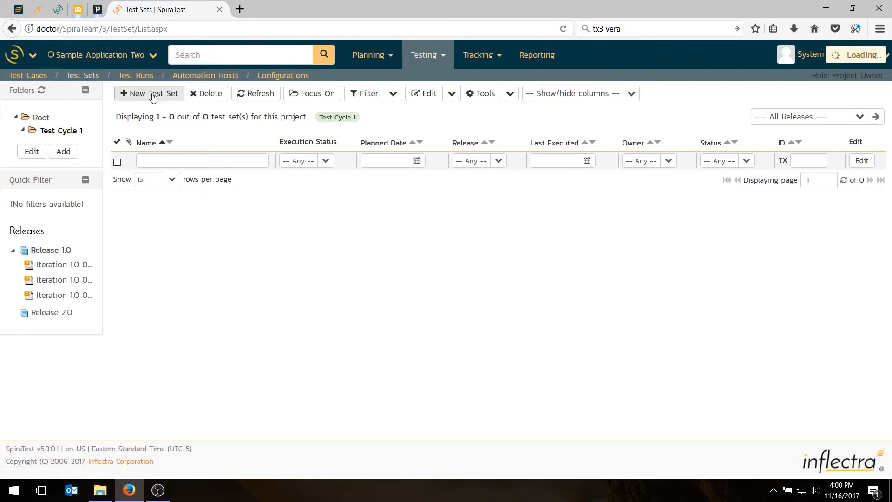
Step: Save a new test set 'Testing V1.0' assigned to Release 1.0 and open its details
left_click(148, 93)
type("Testing V1.0")
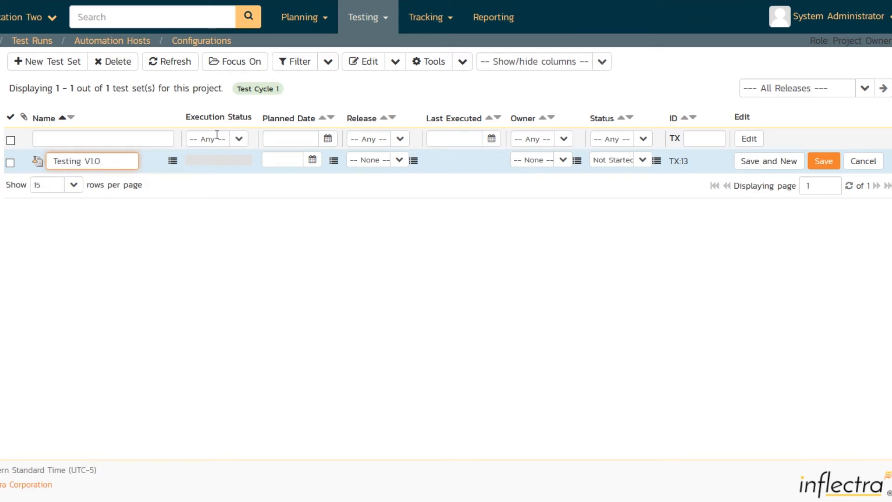
left_click(368, 159)
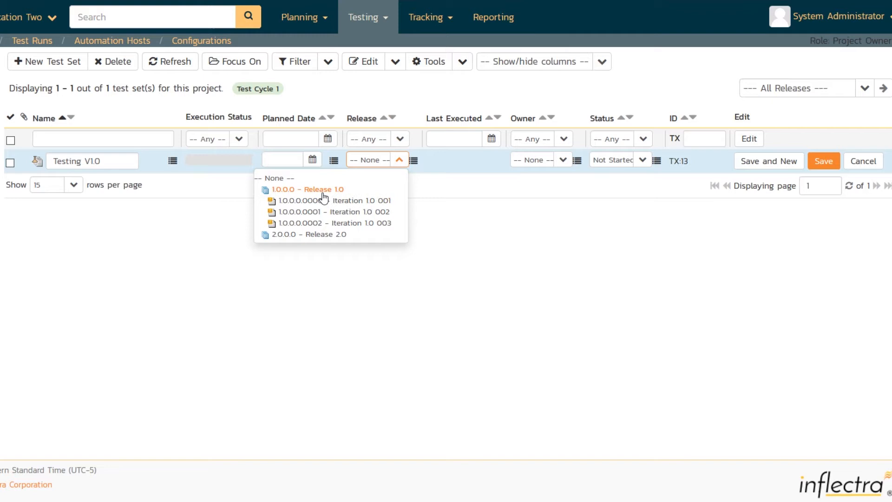
left_click(309, 189)
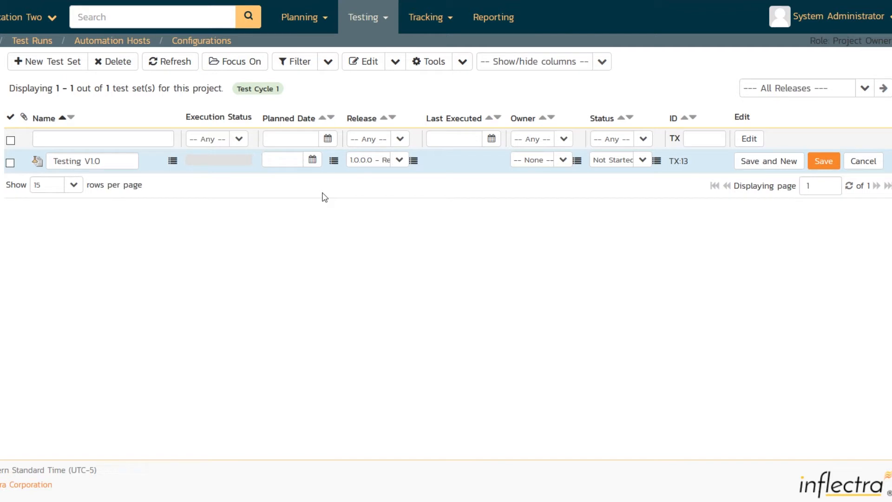
left_click(824, 161)
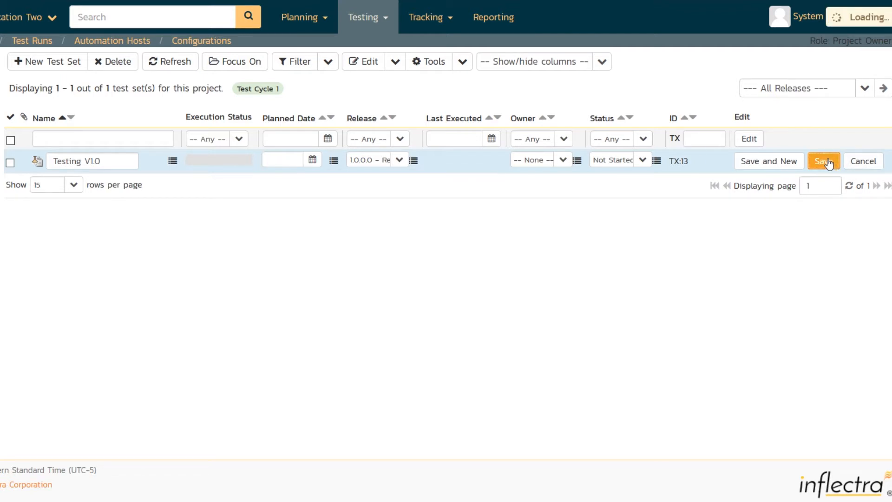
left_click(823, 161)
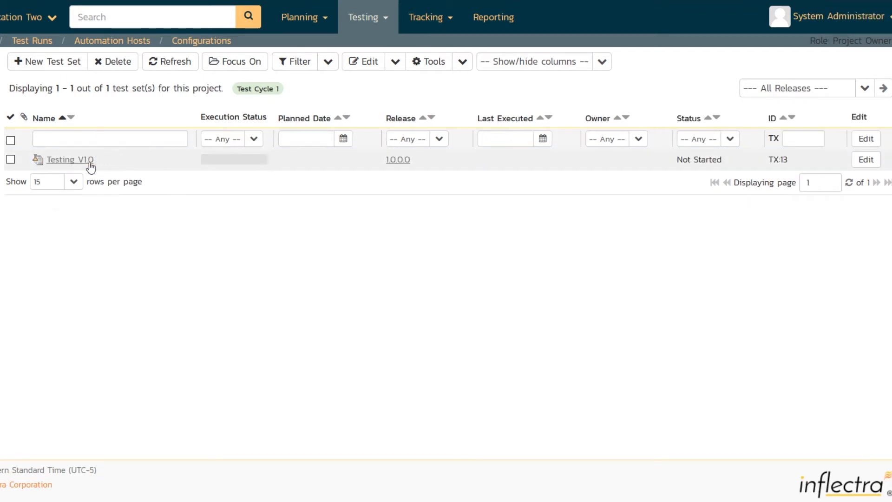
left_click(69, 159)
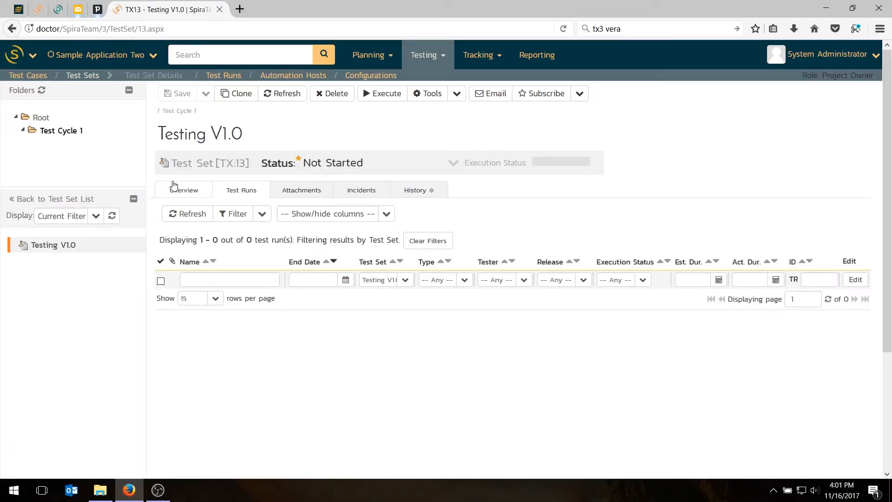
Step: Show the Testing V1.0 overview down to its empty Test Cases section
left_click(184, 190)
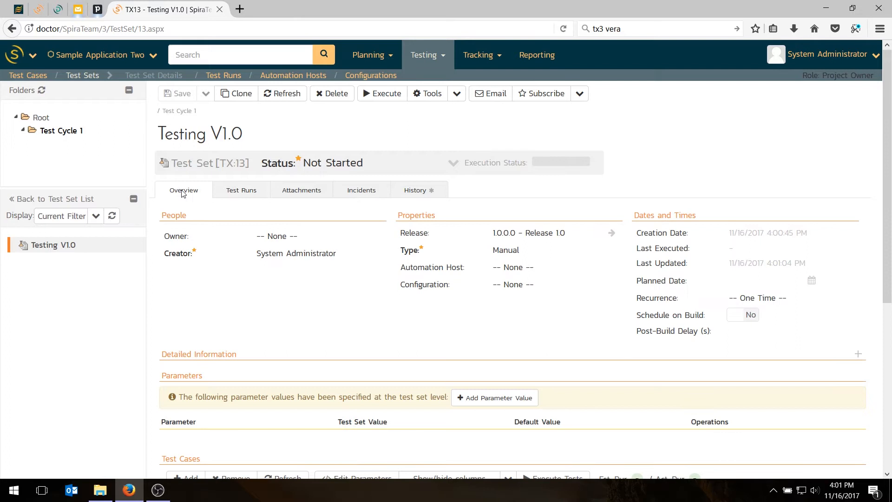
mouse_move(646, 257)
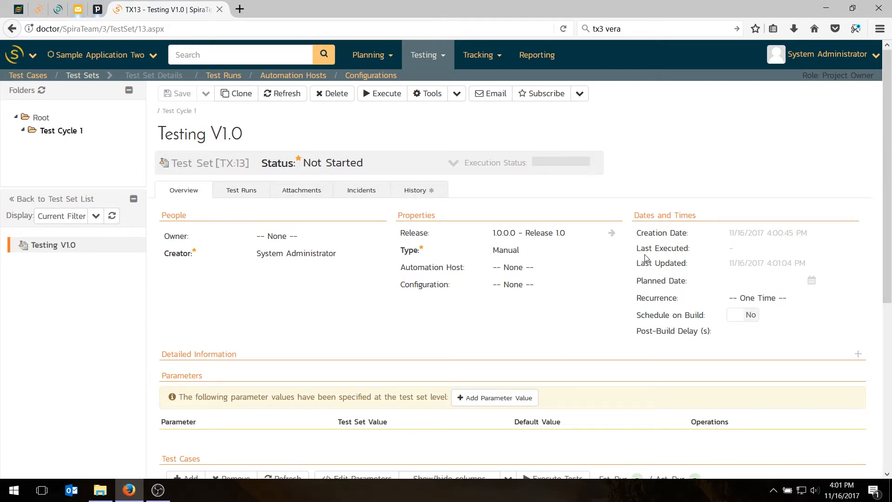
scroll("down", 3)
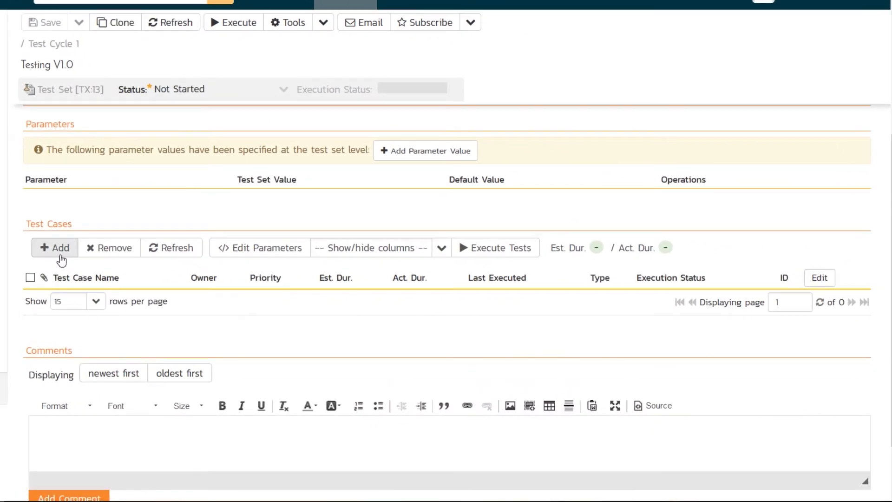
Step: Add all four Functional Tests cases to the Testing V1.0 test set
left_click(55, 248)
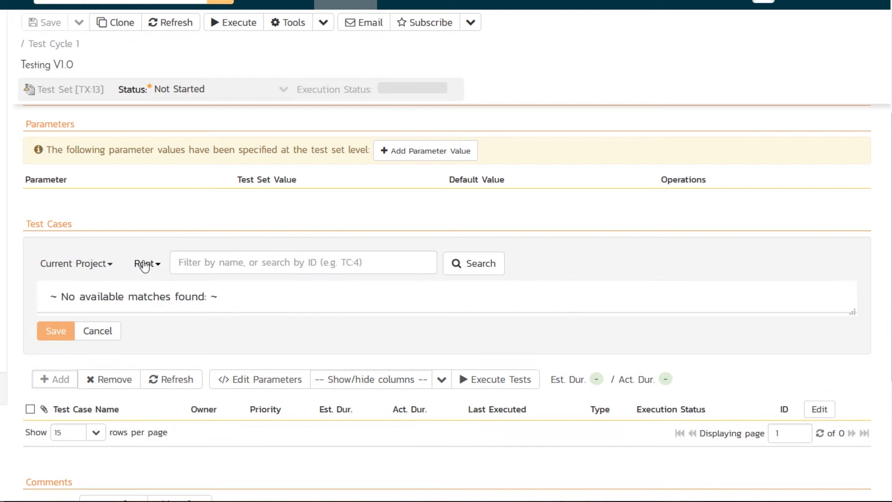
left_click(146, 263)
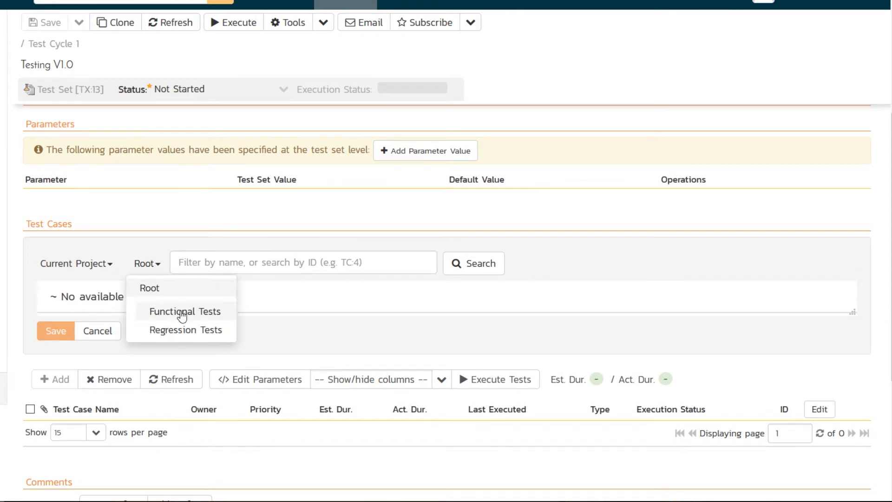
left_click(184, 312)
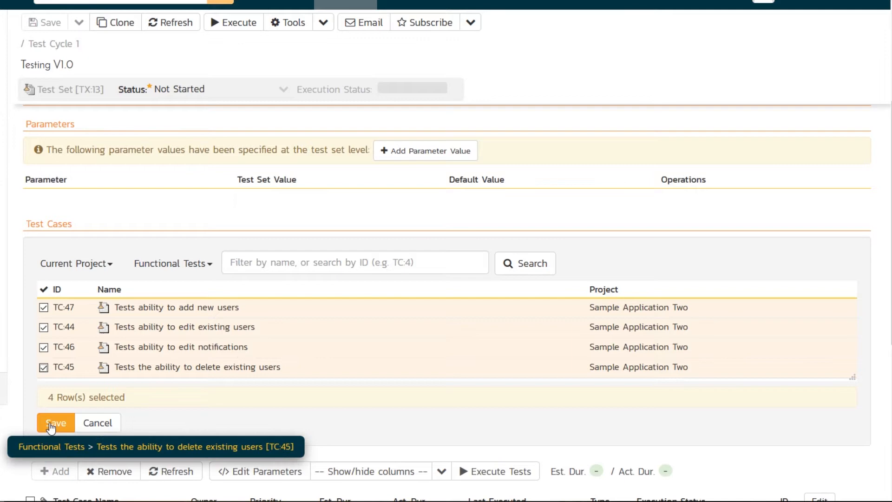
left_click(55, 423)
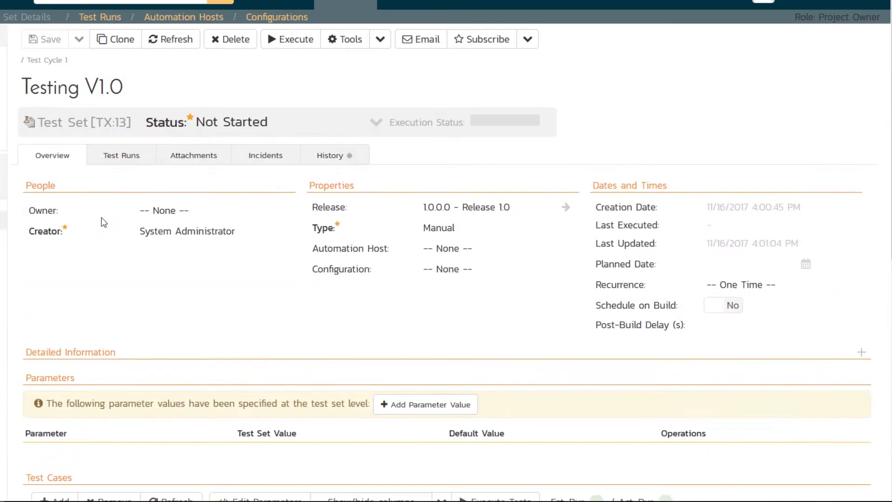
Step: Make System Administrator the owner of Testing V1.0
left_click(204, 210)
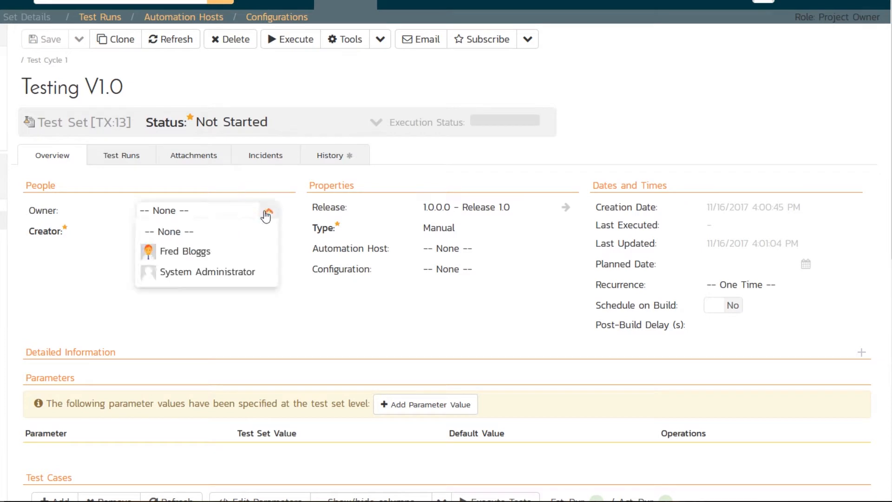
mouse_move(207, 272)
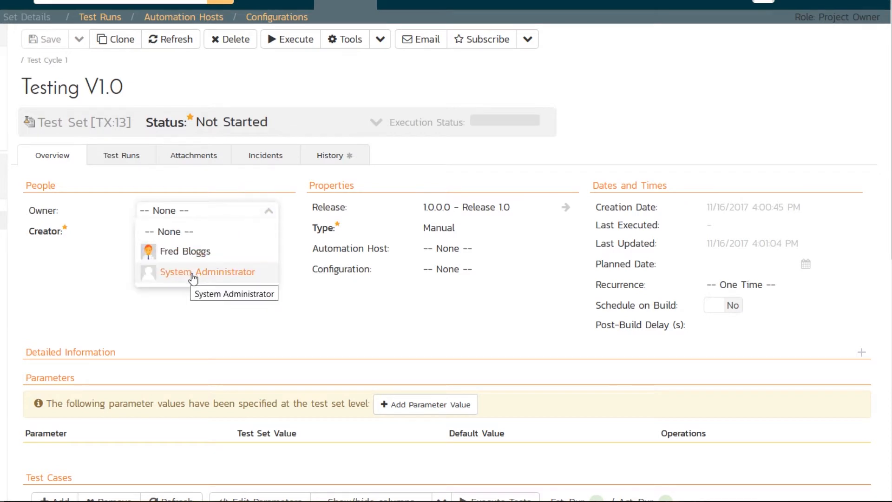
left_click(207, 272)
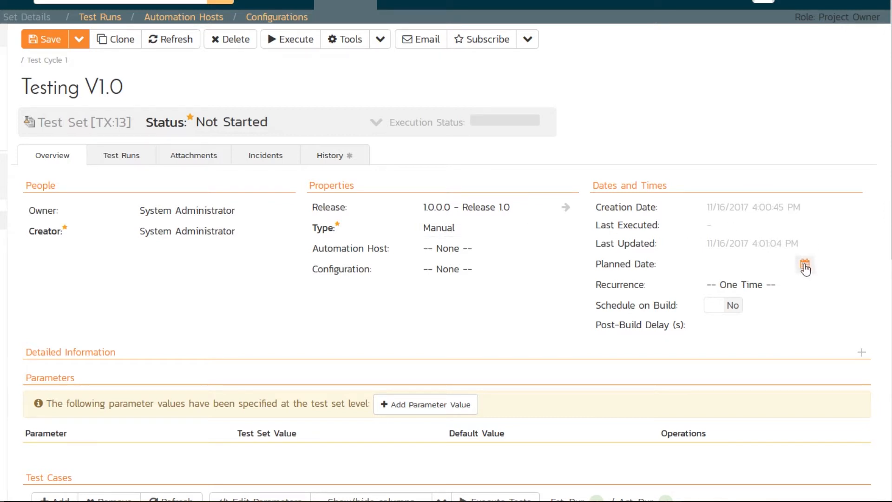
Step: Set the planned date to 17 November 2017 9:00 AM and save the test set
left_click(804, 264)
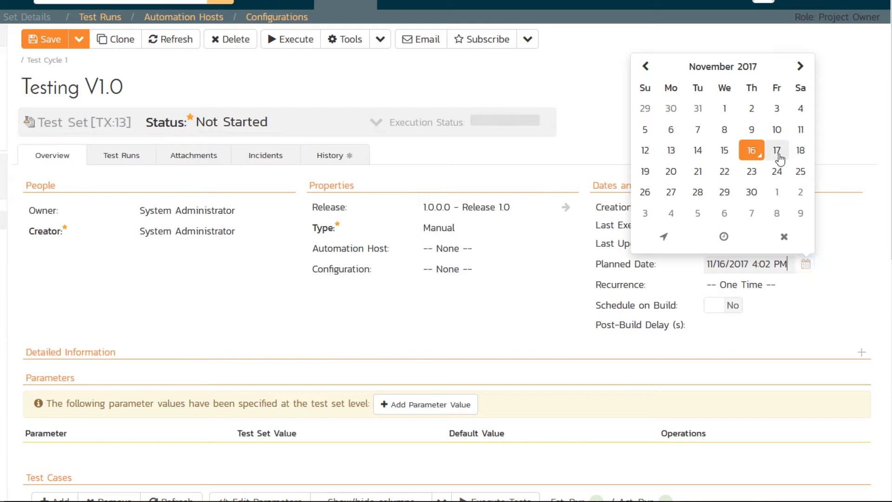
left_click(777, 150)
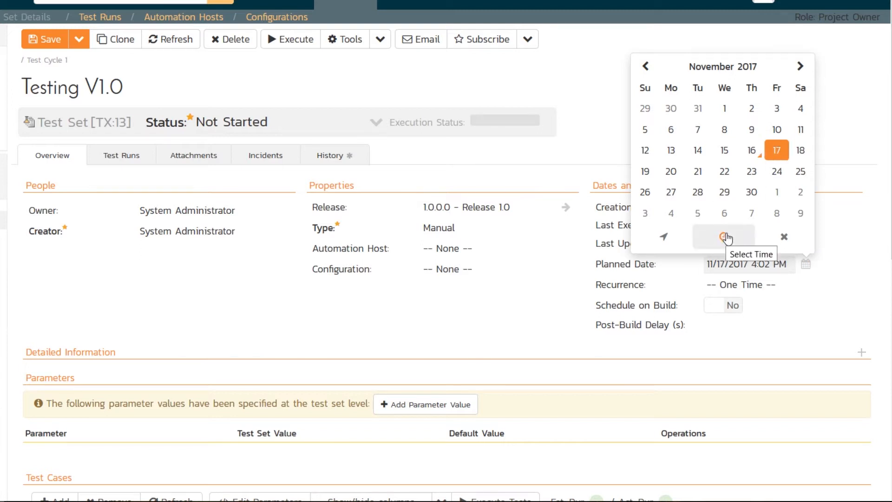
left_click(724, 237)
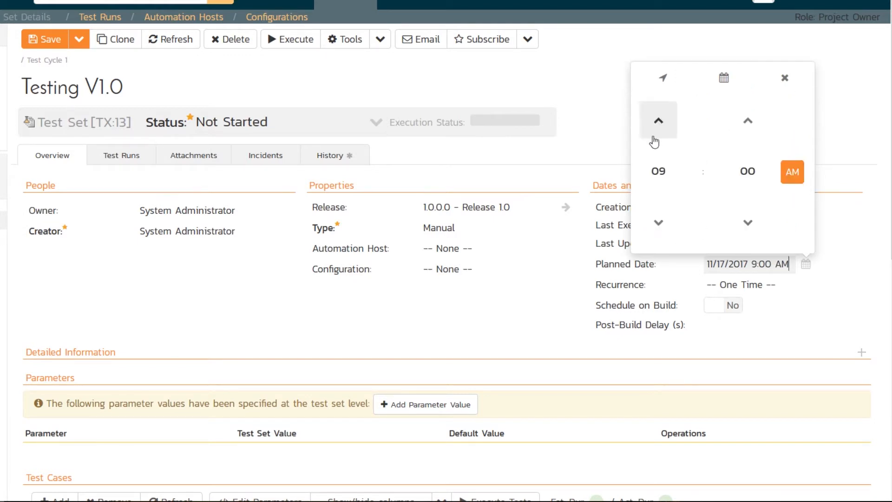
left_click(545, 86)
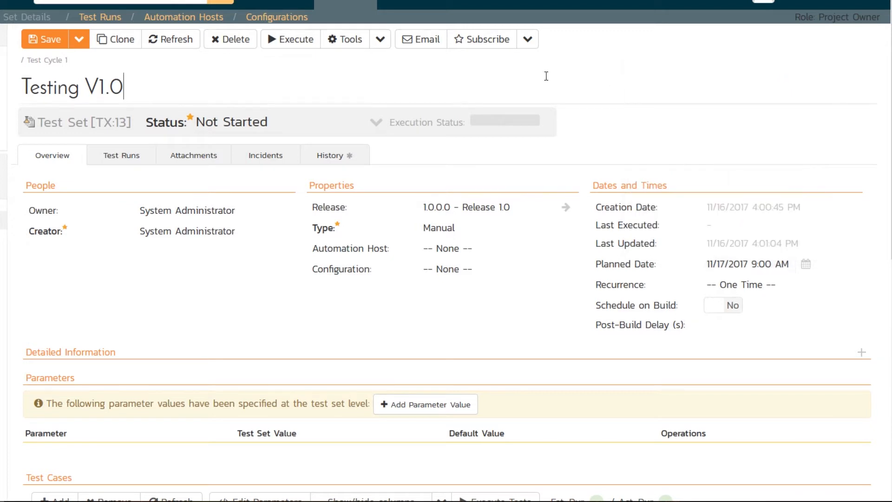
left_click(44, 39)
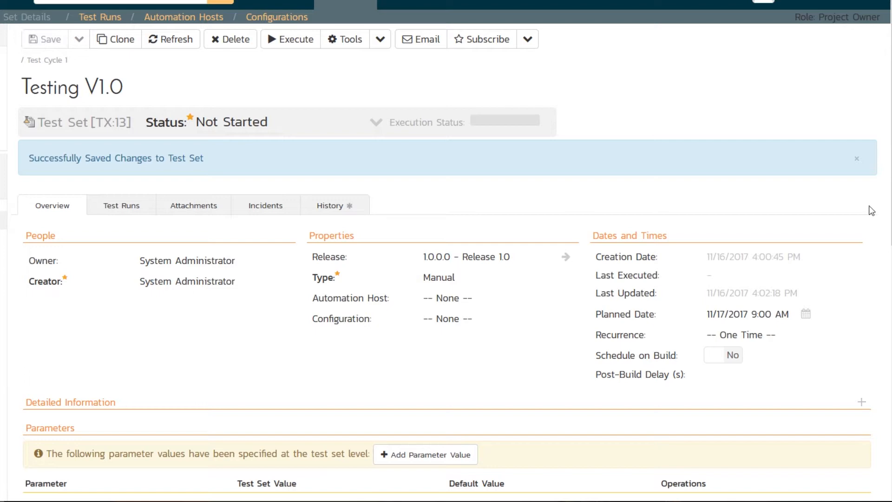
left_click(857, 159)
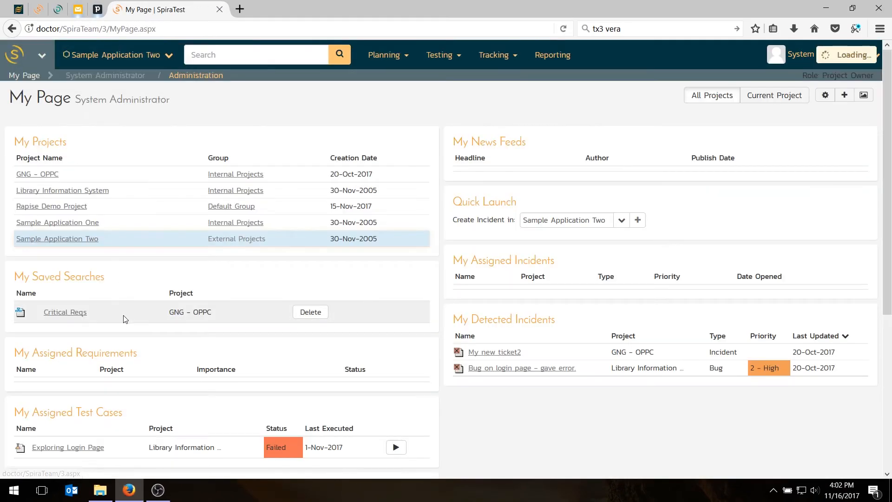
Step: Execute Testing V1.0 from My Page, continuing with release 1.0.0.0 and no build
scroll("down", 3)
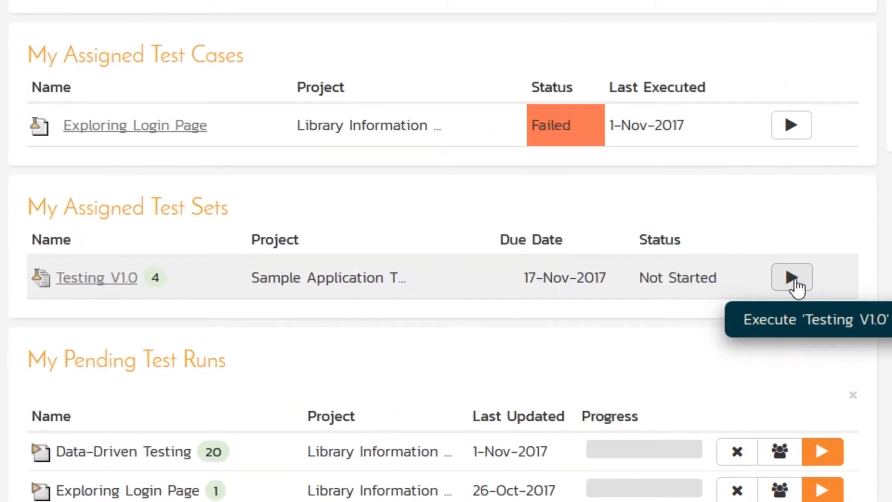
left_click(790, 278)
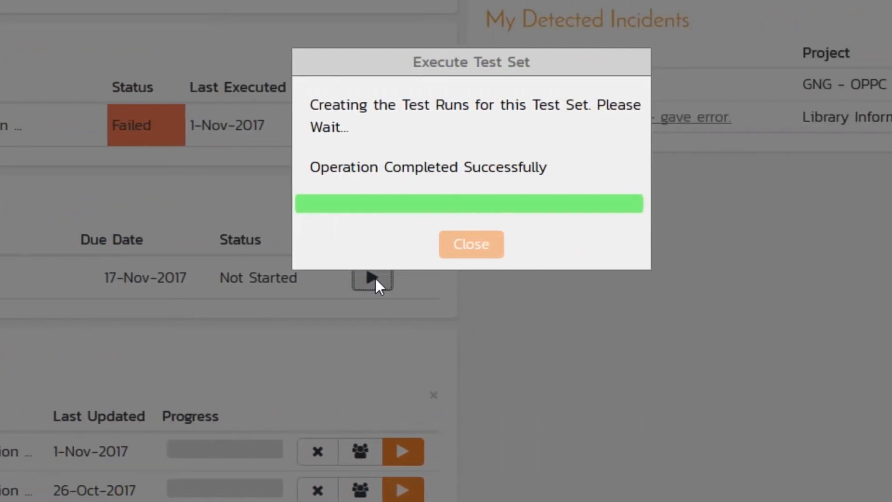
left_click(471, 243)
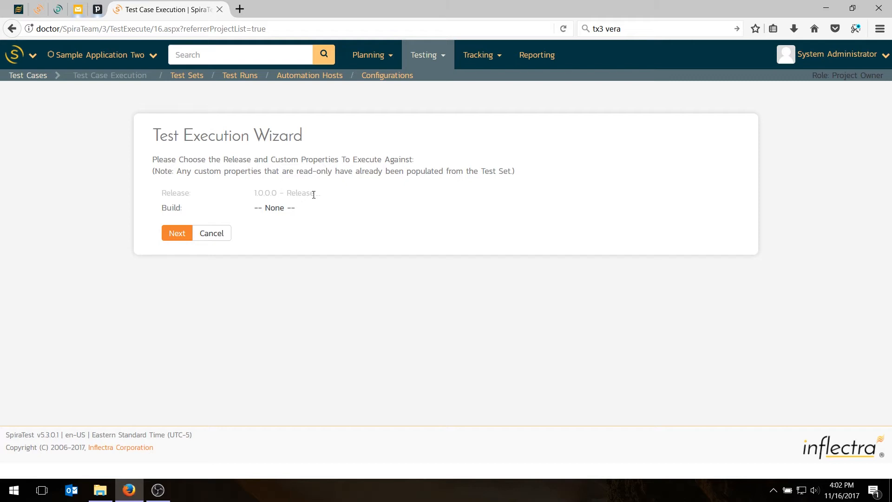
mouse_move(214, 205)
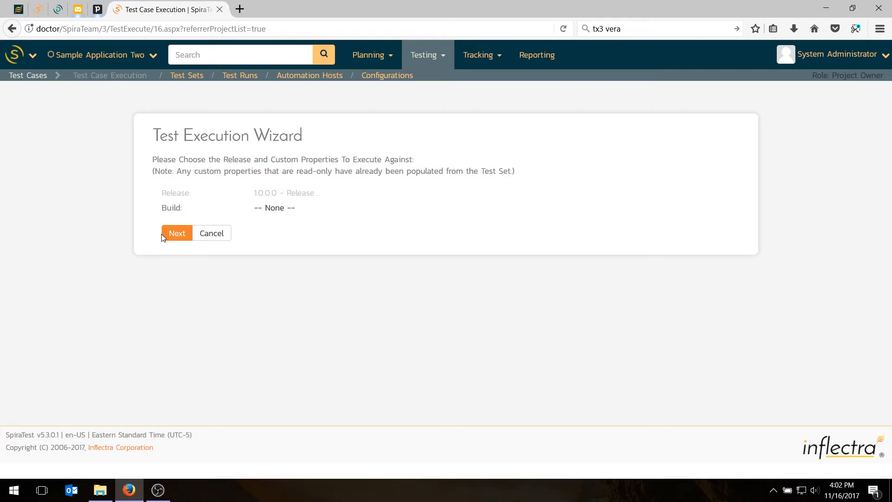
left_click(176, 232)
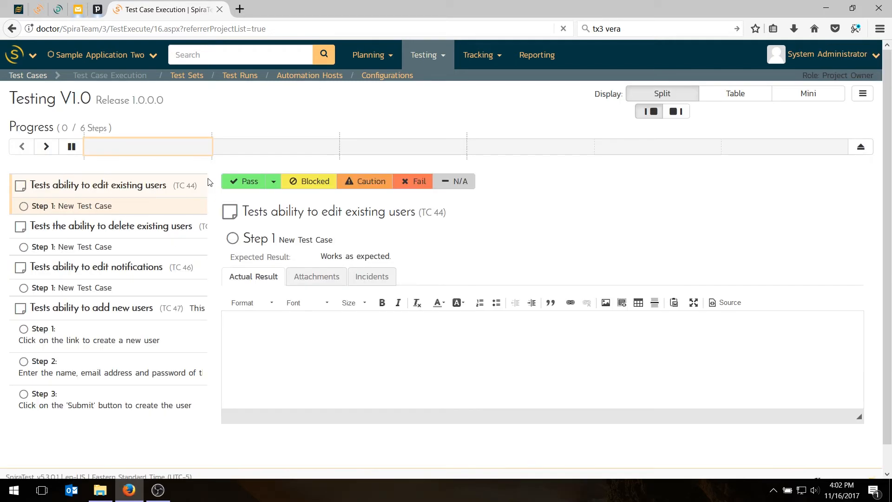
mouse_move(57, 263)
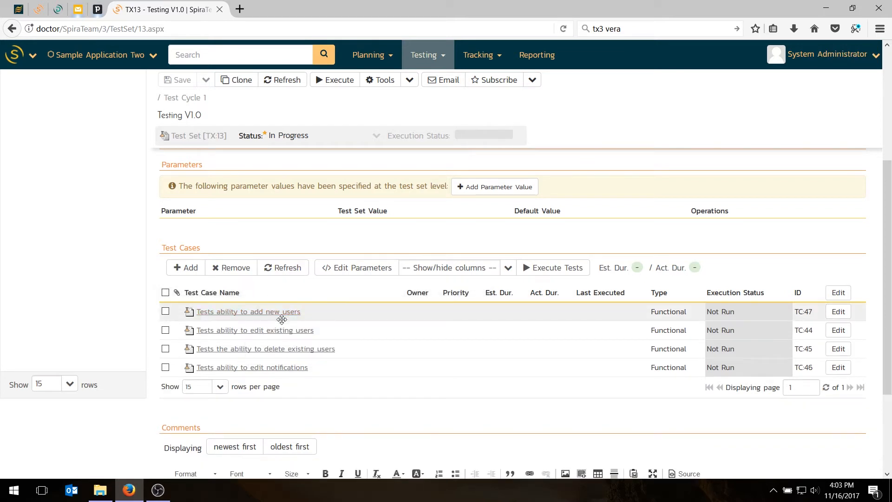
mouse_move(251, 367)
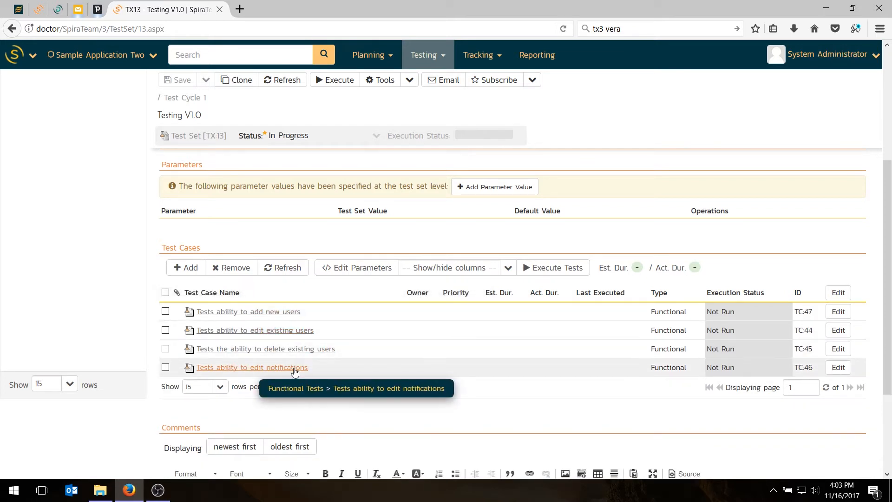
Step: Return to My Page, where Testing V1.0 now shows In Progress with a pending run
left_click(255, 330)
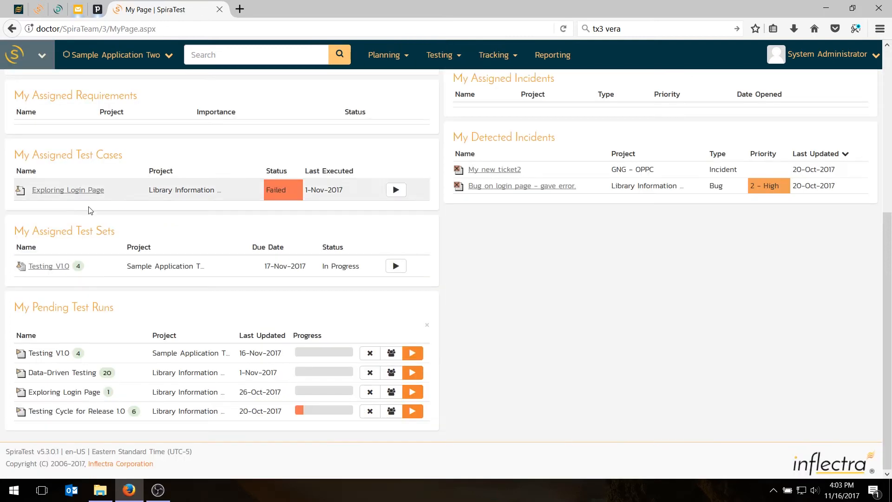
mouse_move(396, 265)
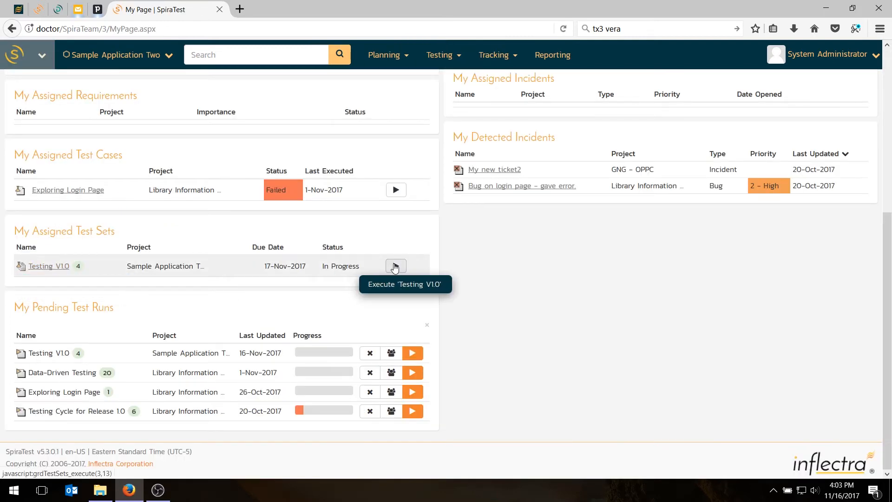
Step: Resume execution of the Testing V1.0 test set and continue into the execution screen
left_click(396, 265)
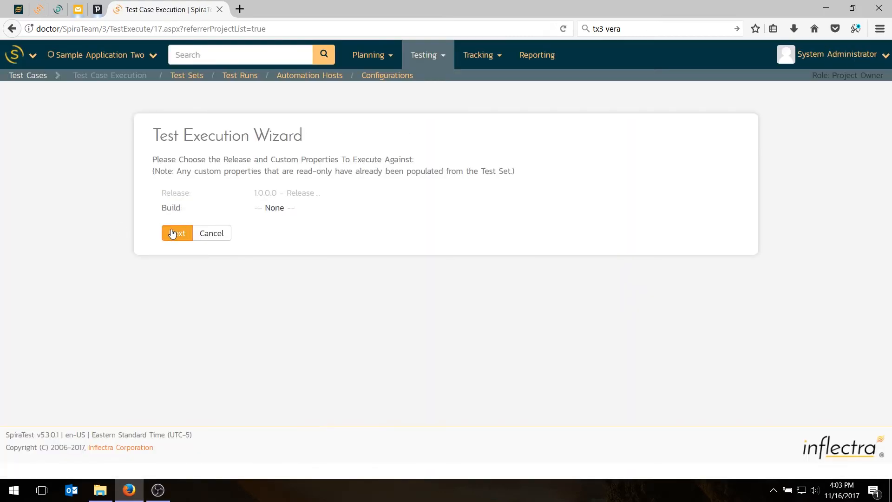
left_click(177, 232)
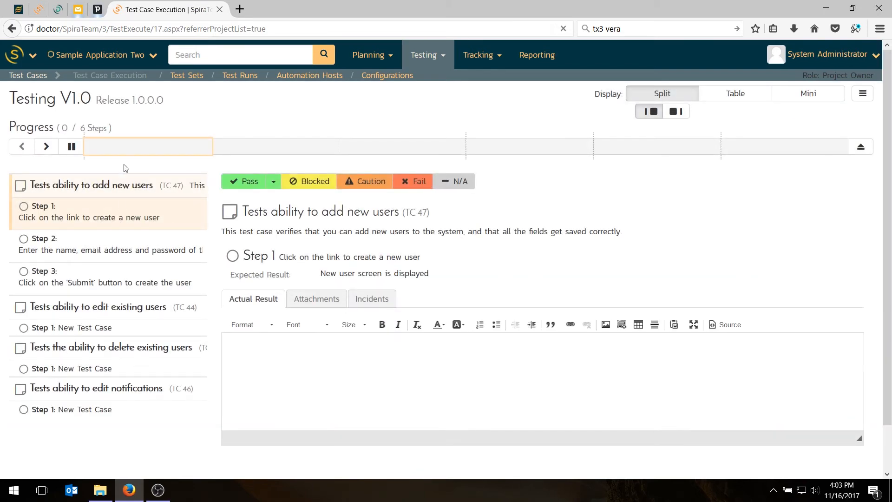
mouse_move(192, 235)
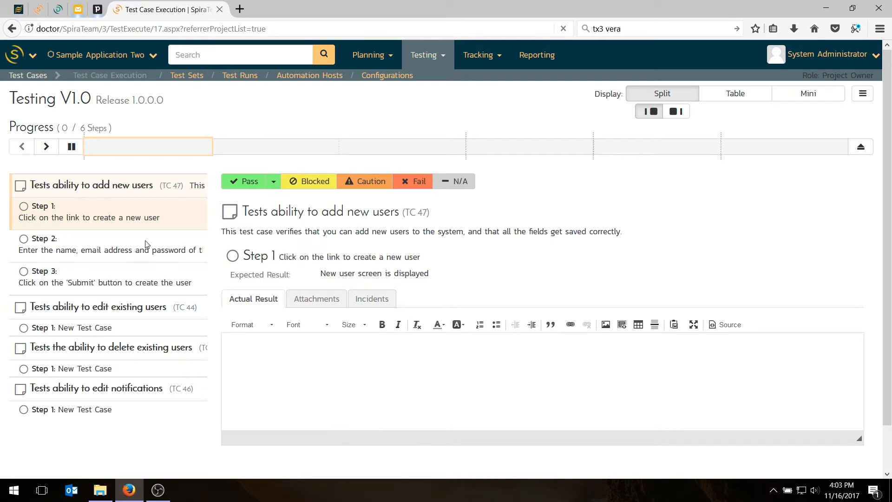
Step: Mark steps 1 and 2 of the add new users test as passed
left_click(243, 181)
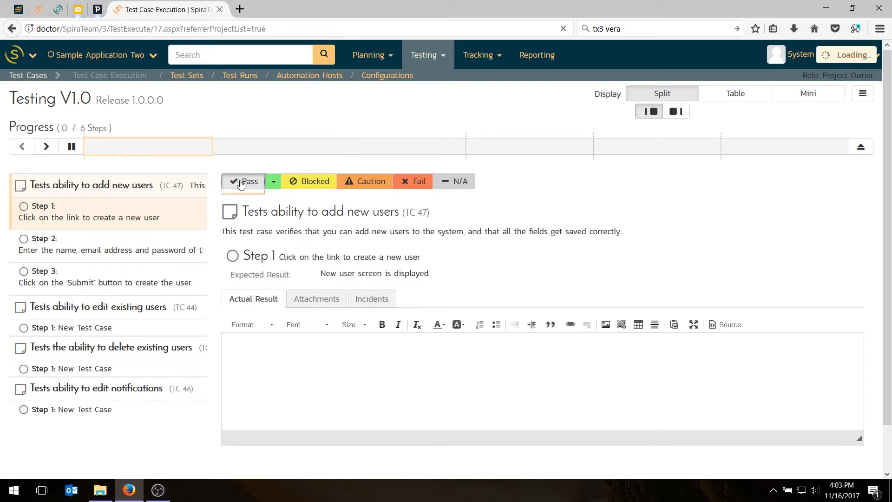
left_click(243, 181)
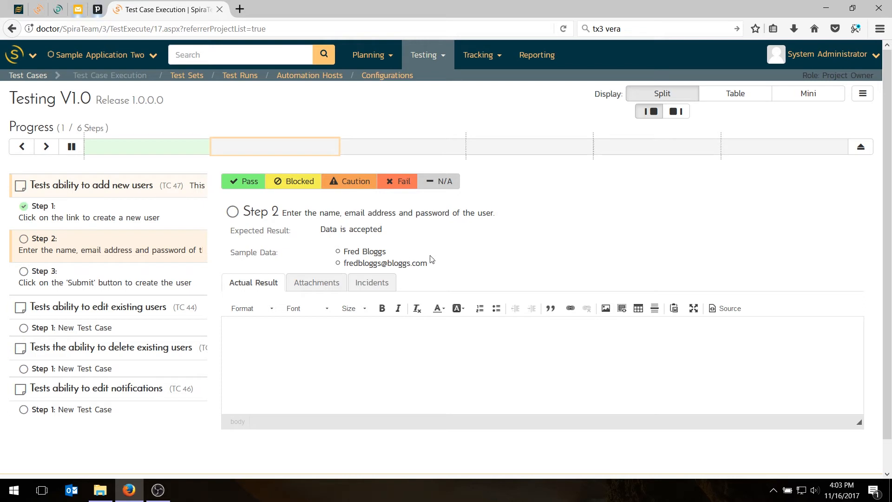
left_click(243, 181)
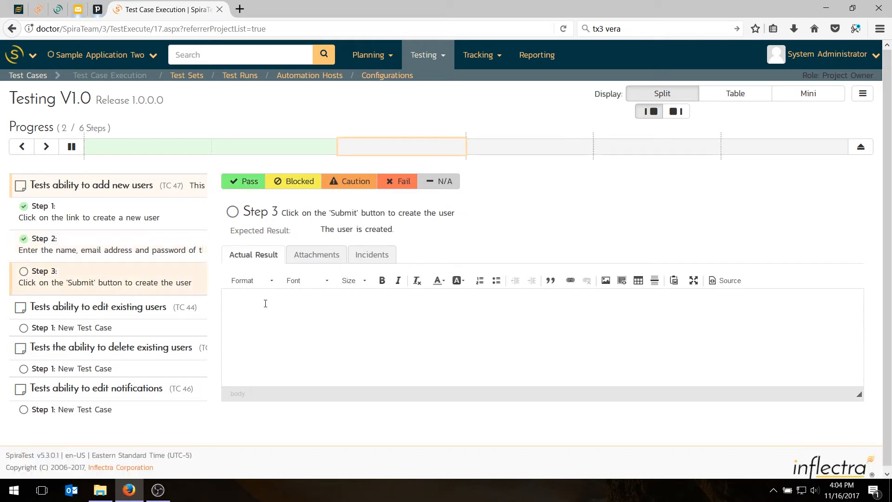
mouse_move(328, 308)
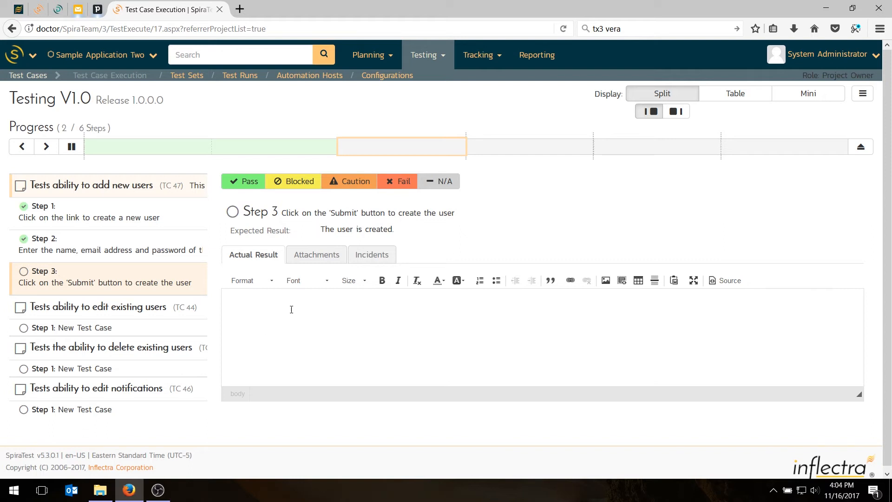
mouse_move(240, 9)
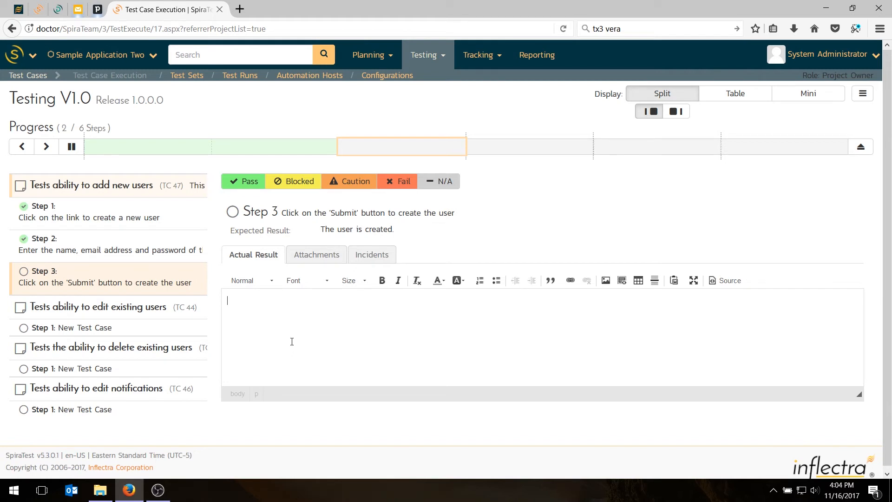
Step: Enter 'Did not work, display a 404 page not found error:' as step 3's actual result
type("Did not work")
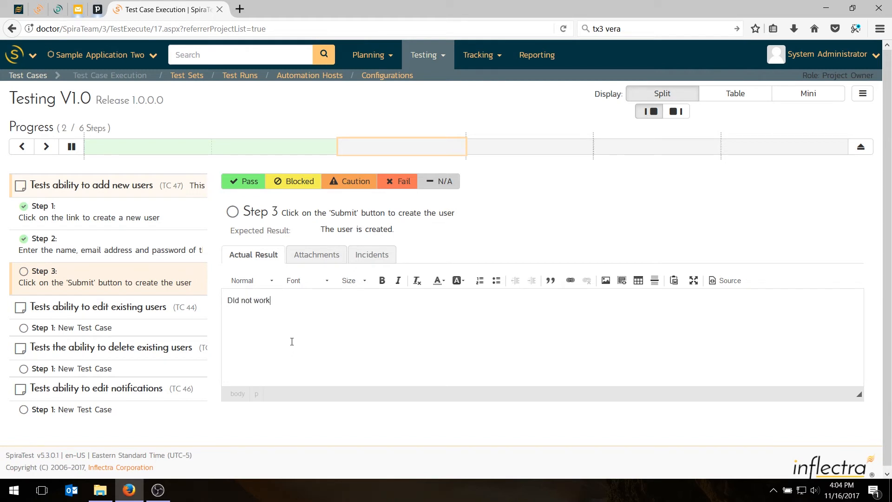
type(", display e")
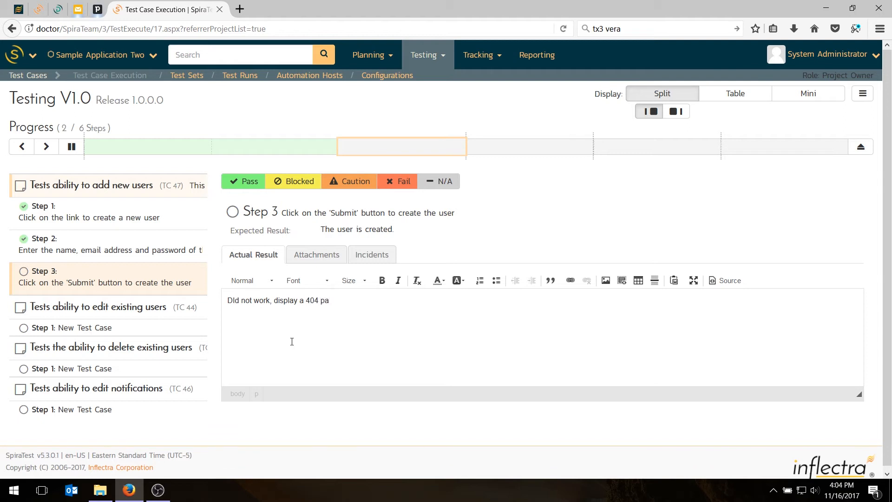
type("ge not found error")
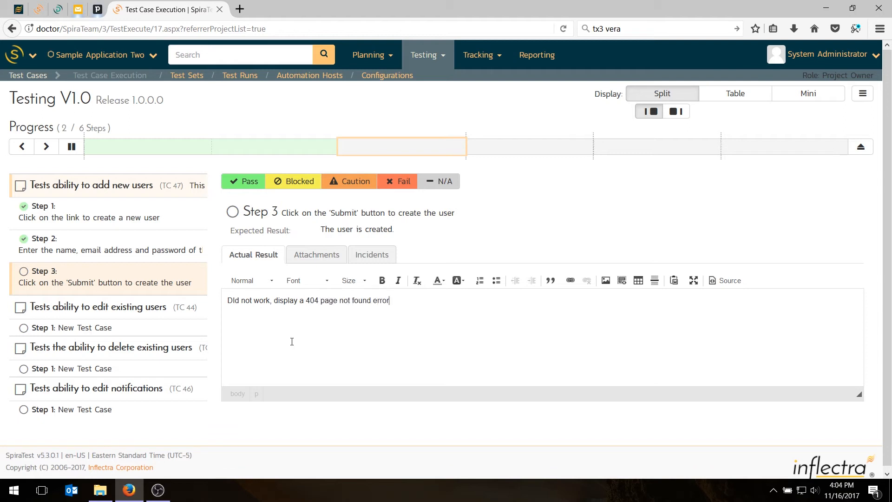
type(":")
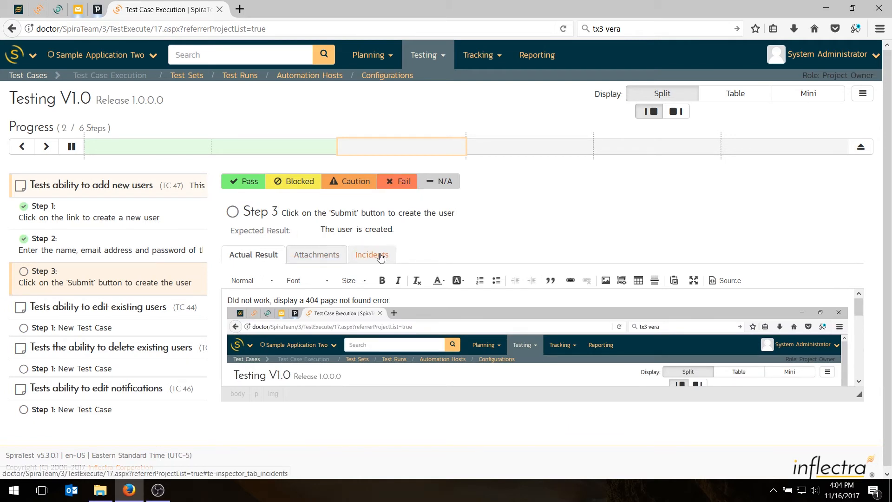
Step: Name a new incident 'There is a missing page on the user creation screens' for step 3
left_click(371, 255)
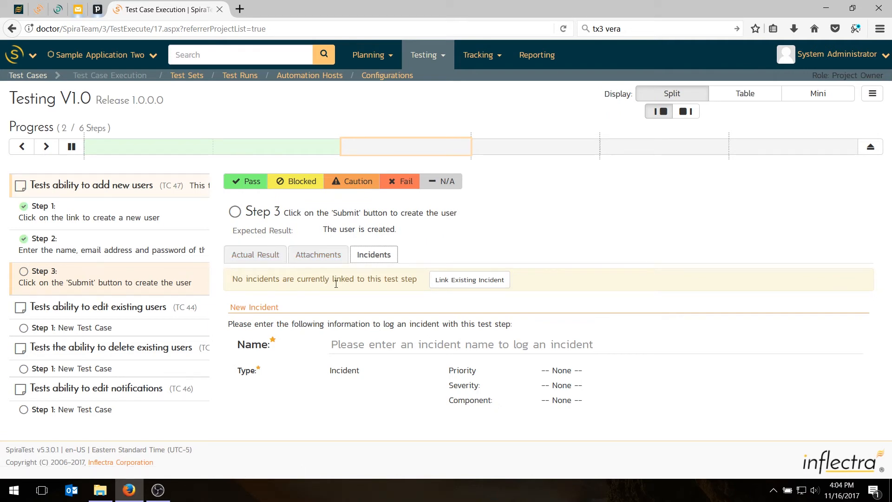
mouse_move(312, 328)
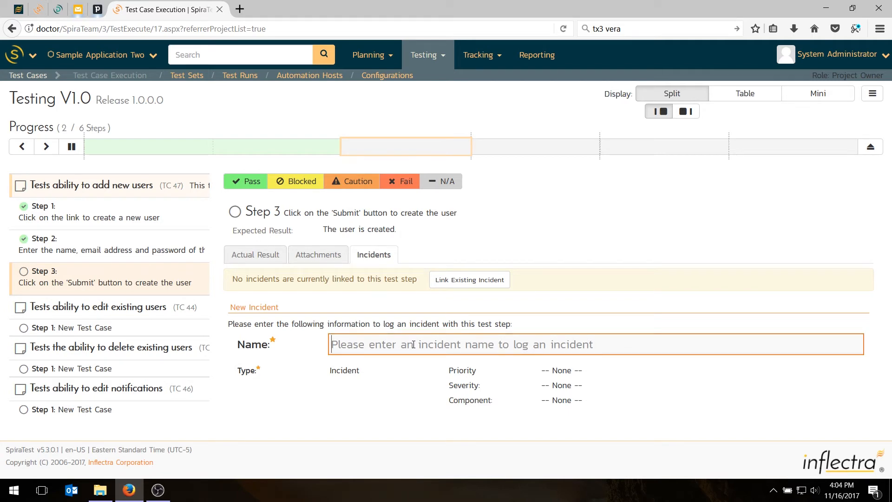
type("There is a missing page on the")
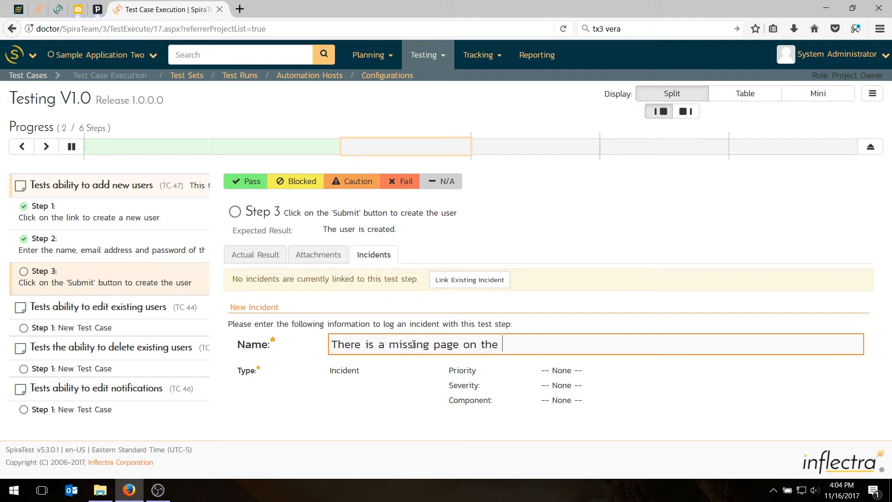
type("user creation sc")
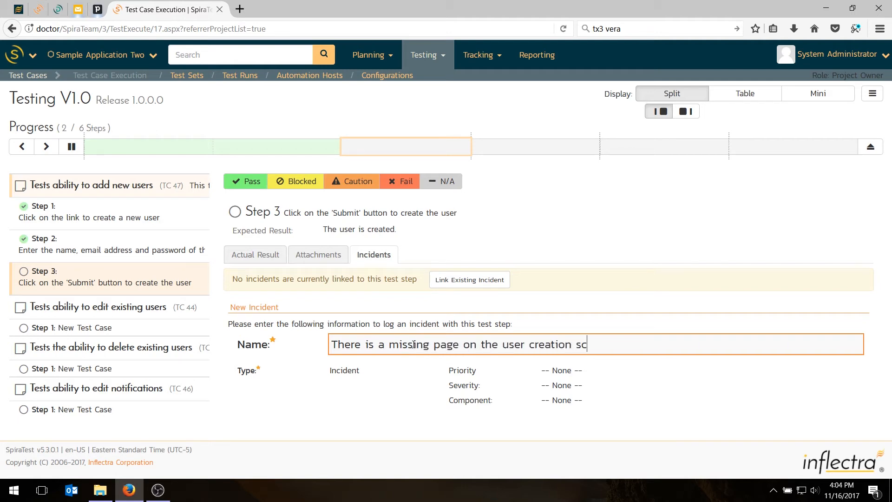
Step: Set the incident type to Bug with priority 2 - High and fail step 3
left_click(375, 370)
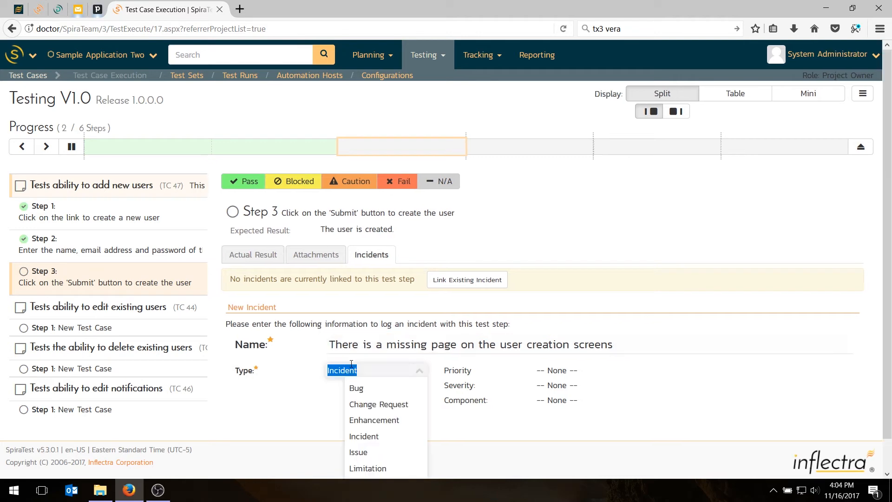
left_click(560, 370)
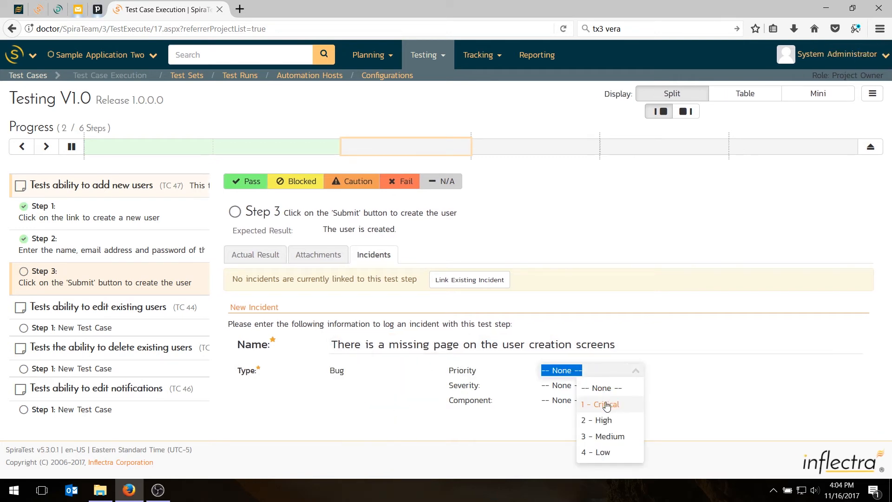
left_click(595, 420)
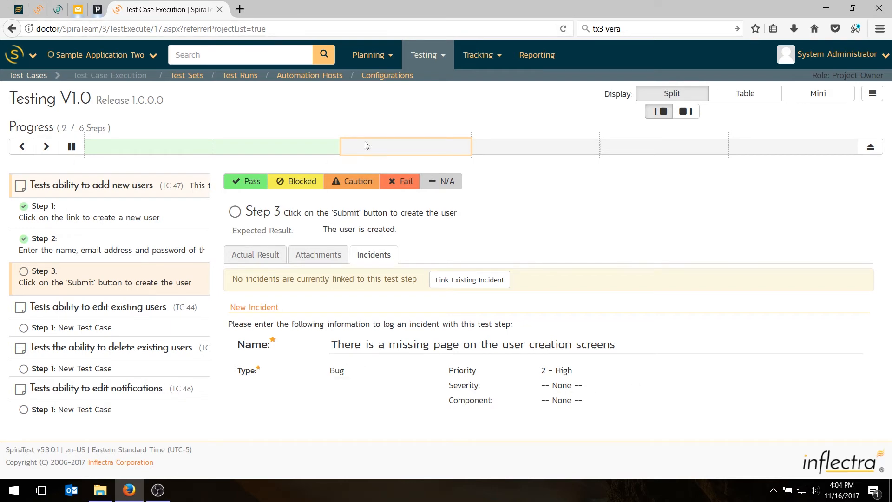
left_click(400, 181)
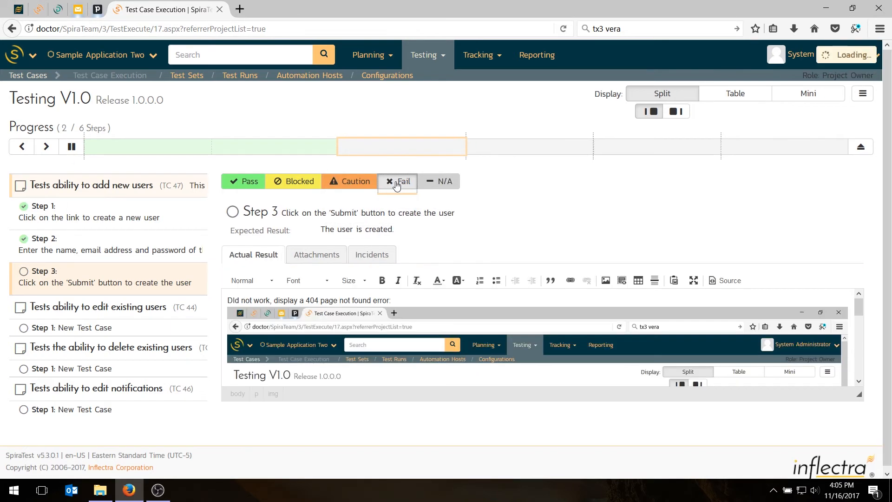
Step: Mark TC 44 and TC 45 (edit and delete existing users) blocked and TC 46 (edit notifications) passed
left_click(397, 181)
type("blocked by edit failure")
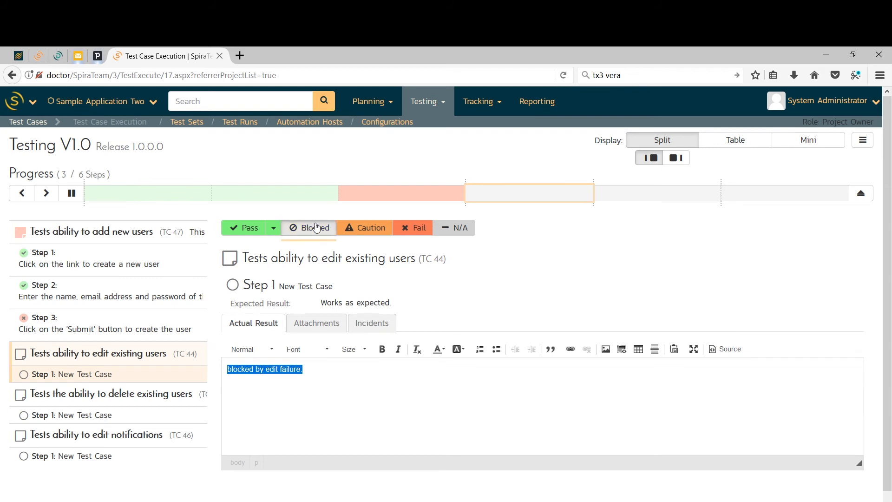
left_click(309, 228)
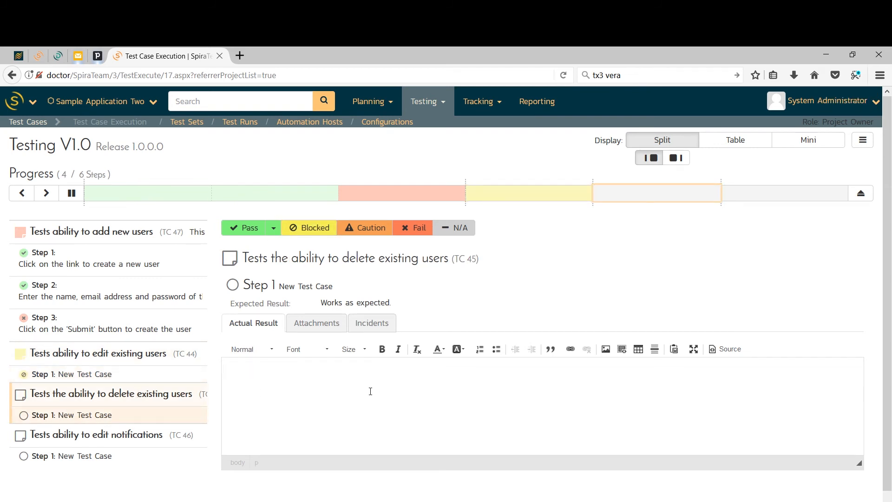
left_click(308, 227)
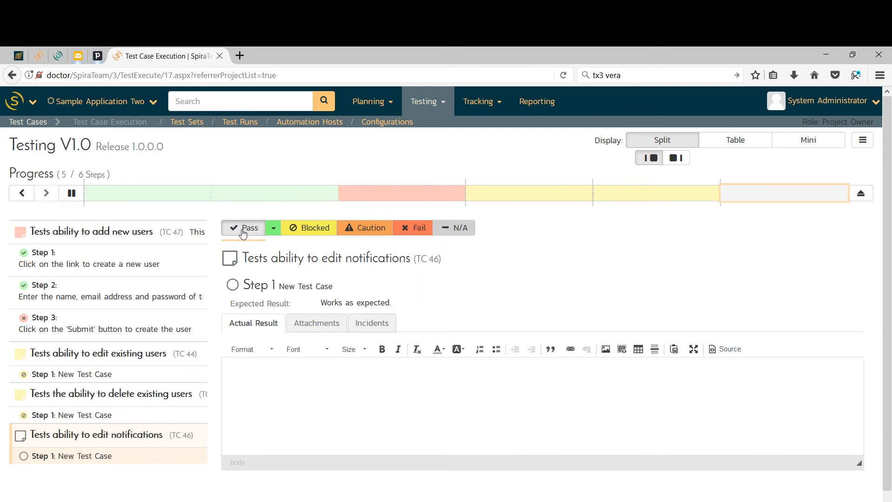
left_click(249, 228)
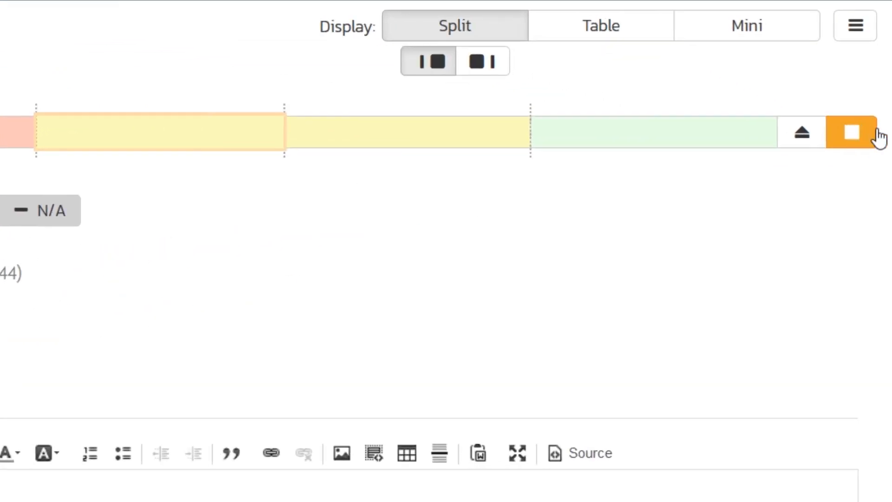
Step: Finish the Testing V1.0 test run and confirm, returning to My Page
left_click(851, 132)
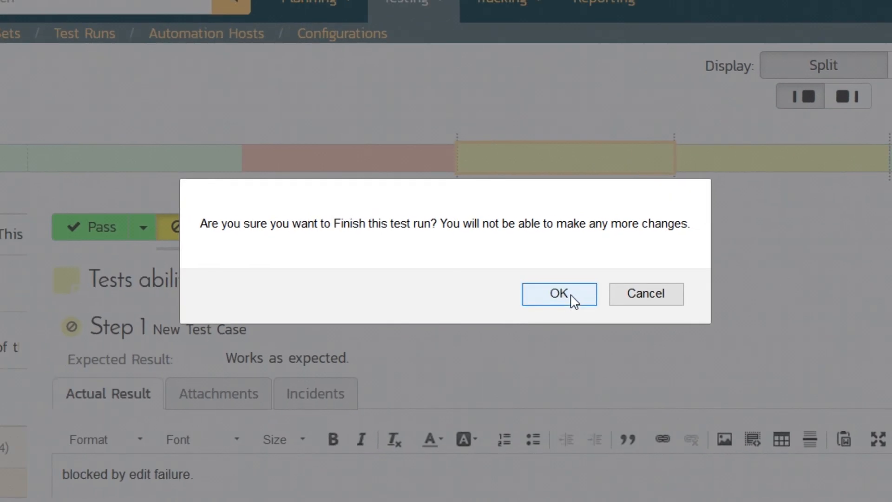
left_click(559, 295)
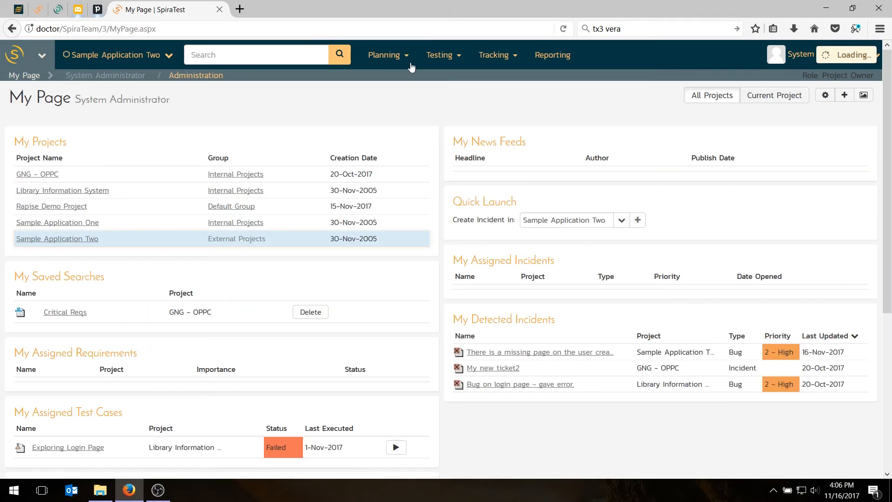
Step: Open the Testing V1.0 test set from the Test Sets list to view its case statuses
left_click(439, 55)
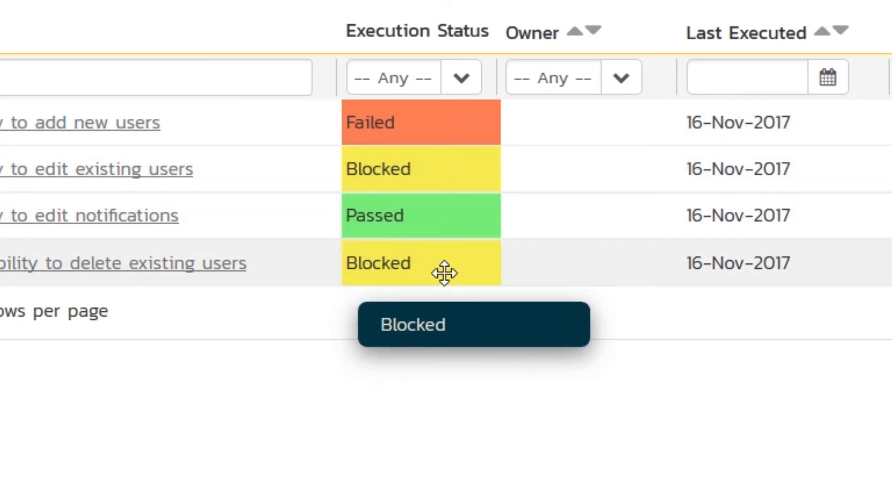
left_click(123, 53)
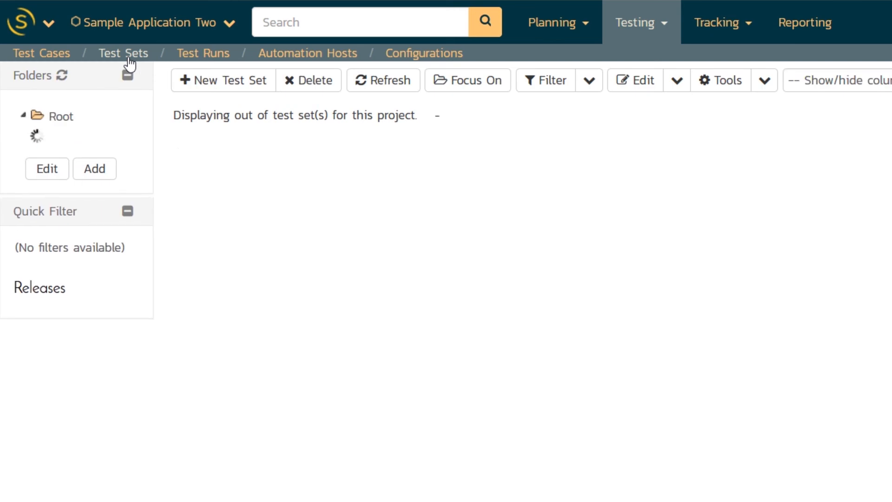
mouse_move(378, 140)
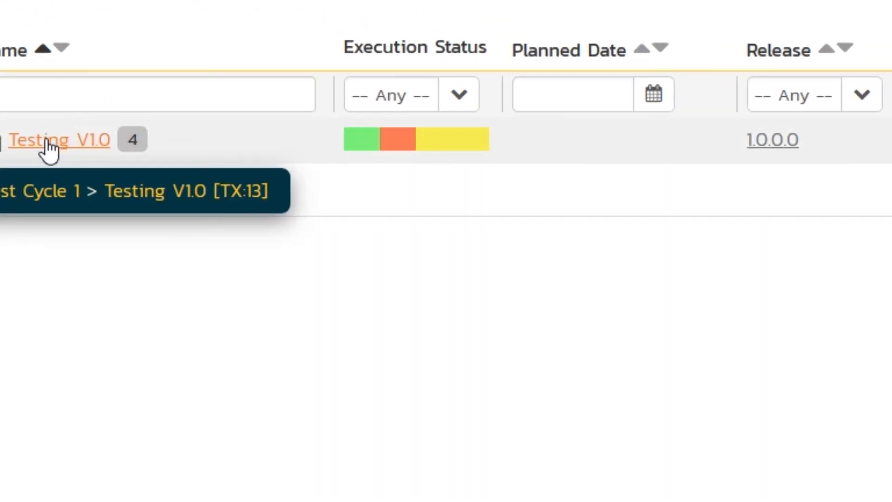
left_click(60, 141)
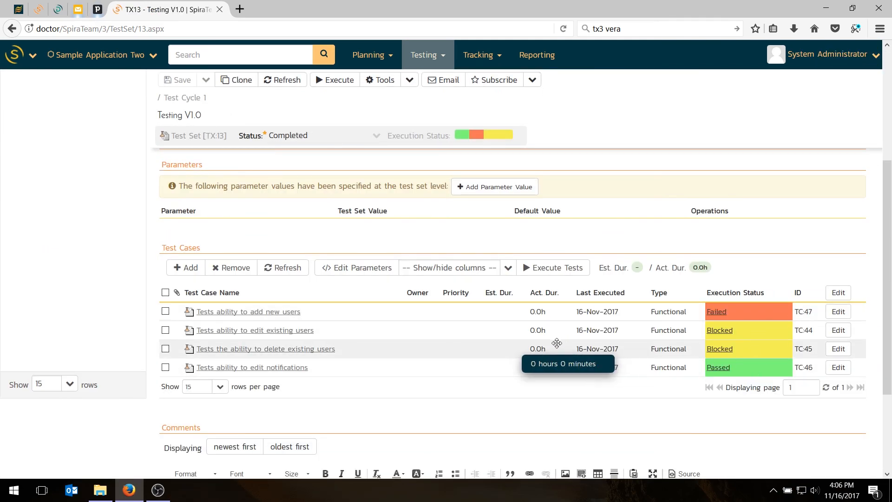
left_click(371, 55)
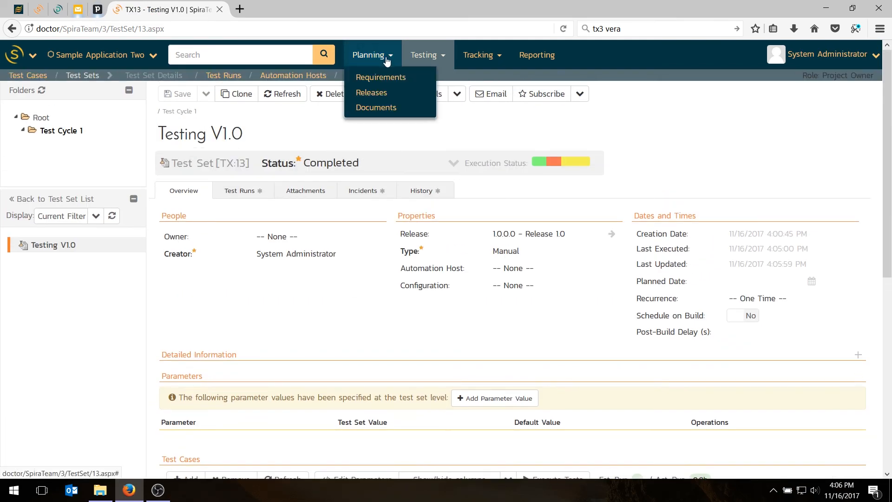
Step: View the project home charts for Test Execution Status and Release Test Summary
left_click(380, 77)
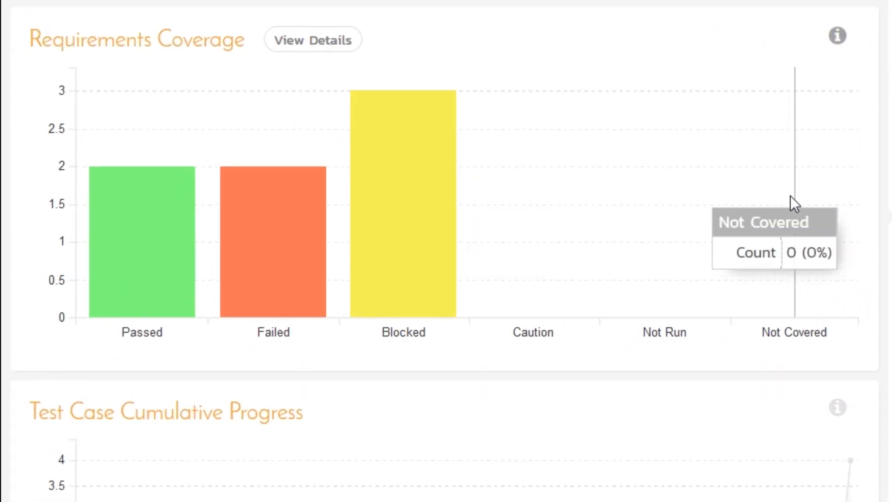
mouse_move(161, 202)
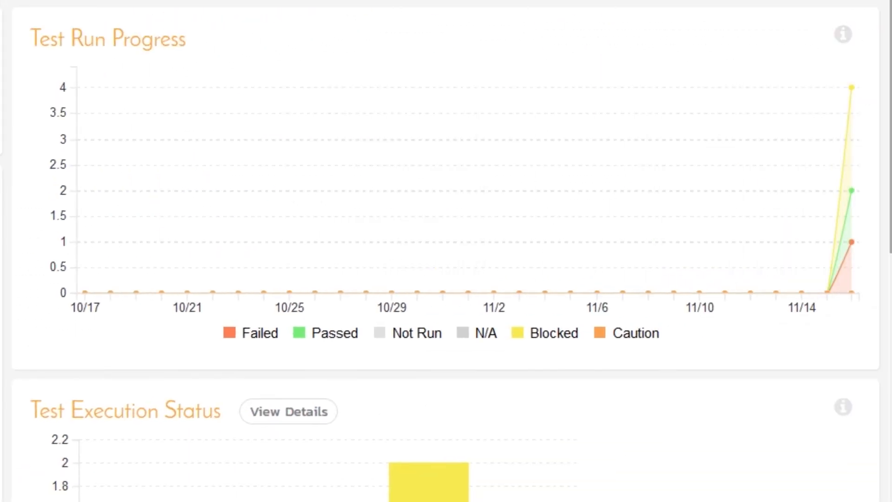
scroll("down", 3)
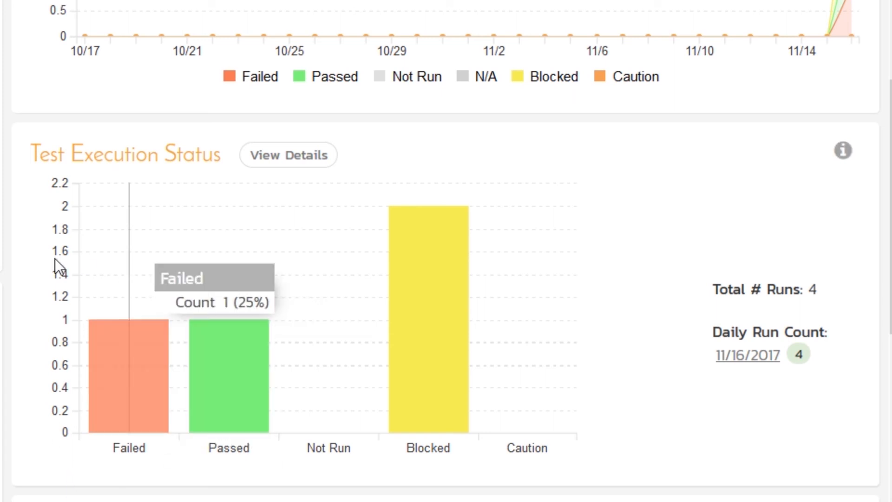
scroll("down", 3)
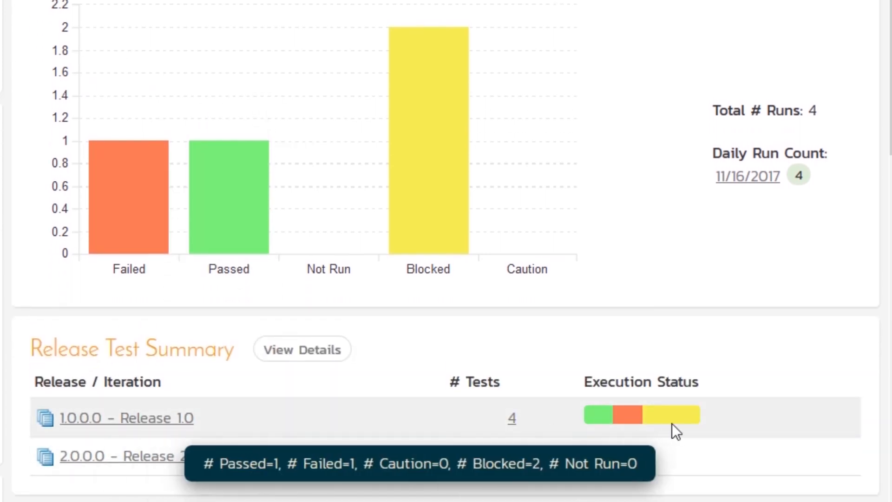
mouse_move(606, 370)
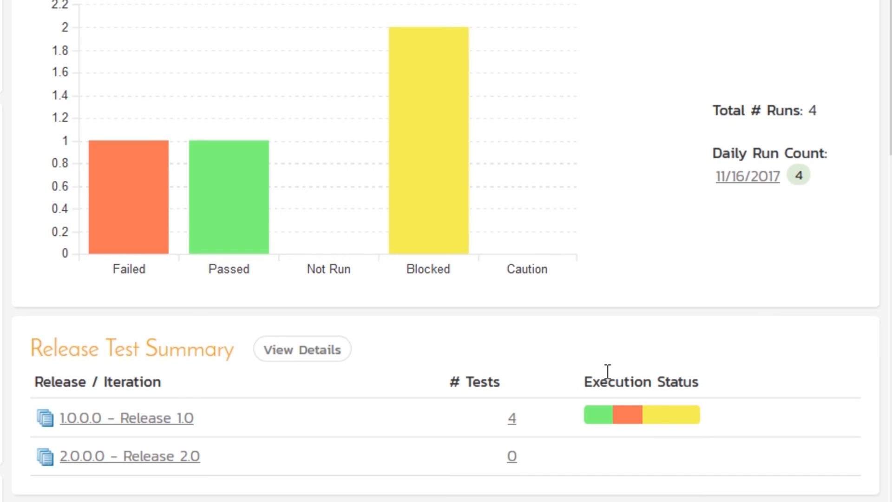